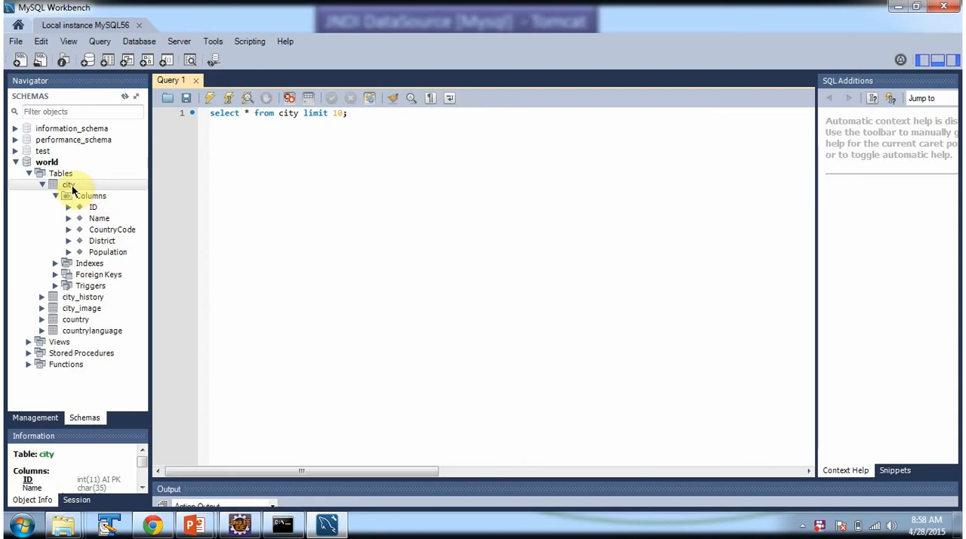
pyautogui.moveTo(240, 136)
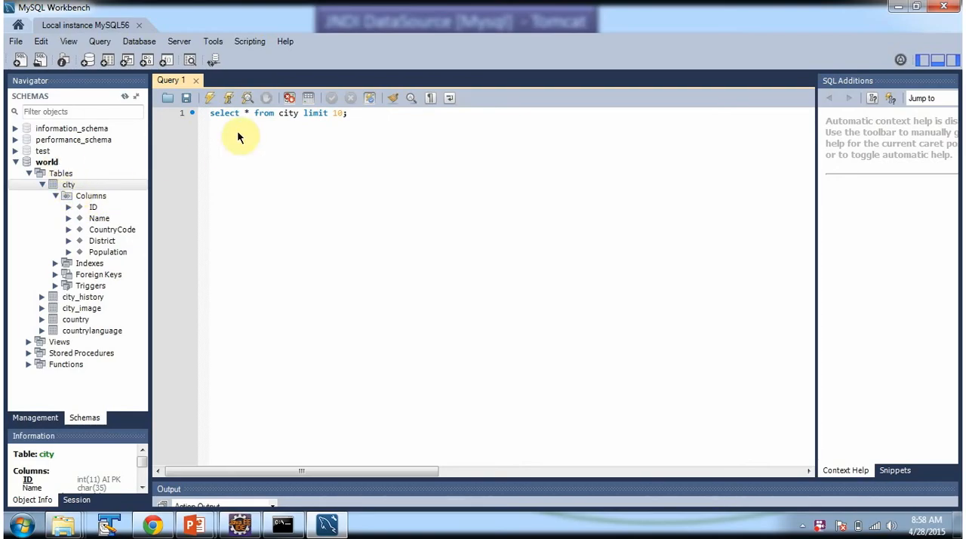
pyautogui.moveTo(263, 123)
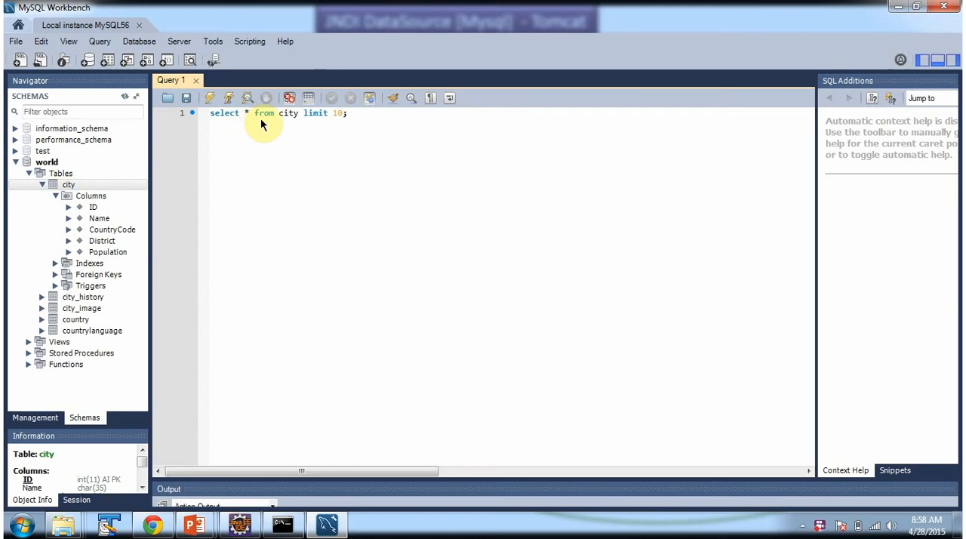
pyautogui.moveTo(350, 124)
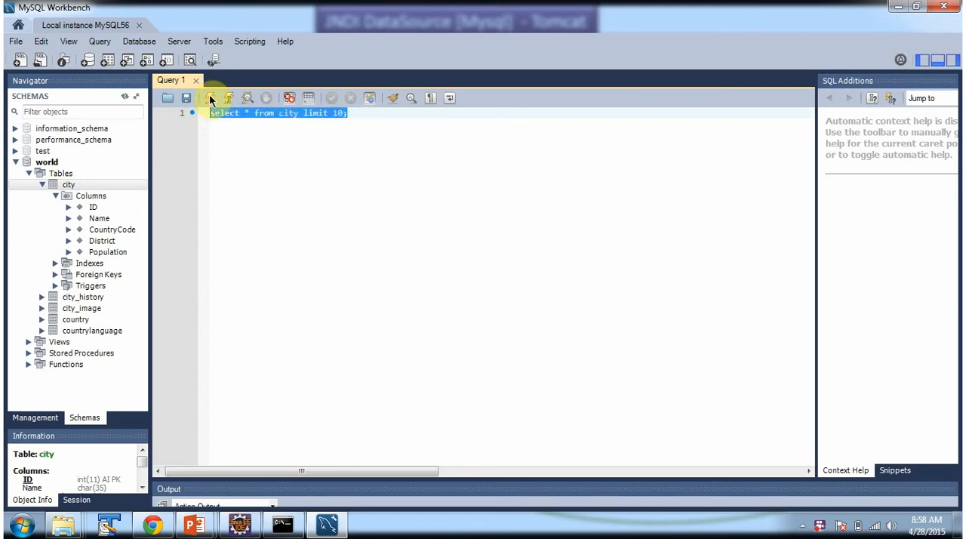
# Step: Execute 'select * from city limit 10;' and inspect one city entry in the result grid
pyautogui.click(212, 98)
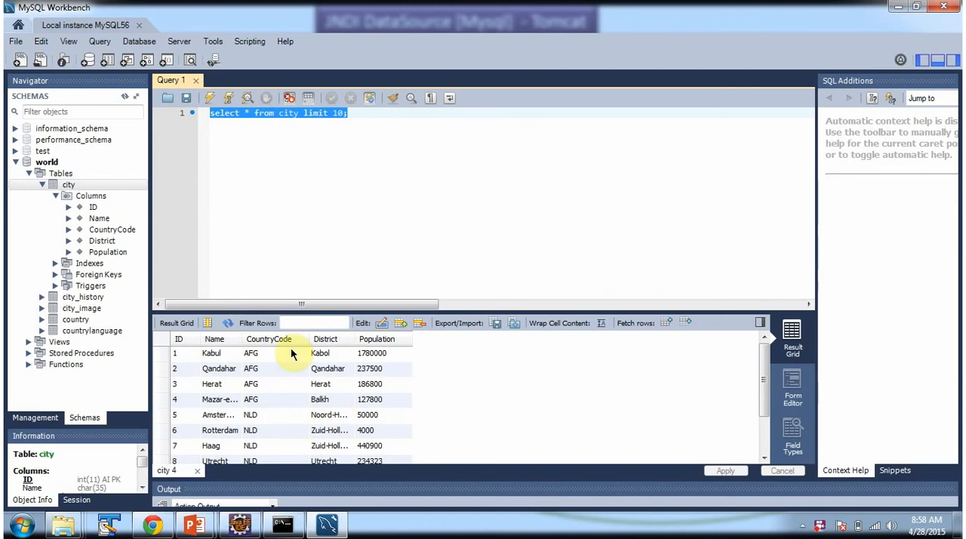
pyautogui.doubleClick(328, 399)
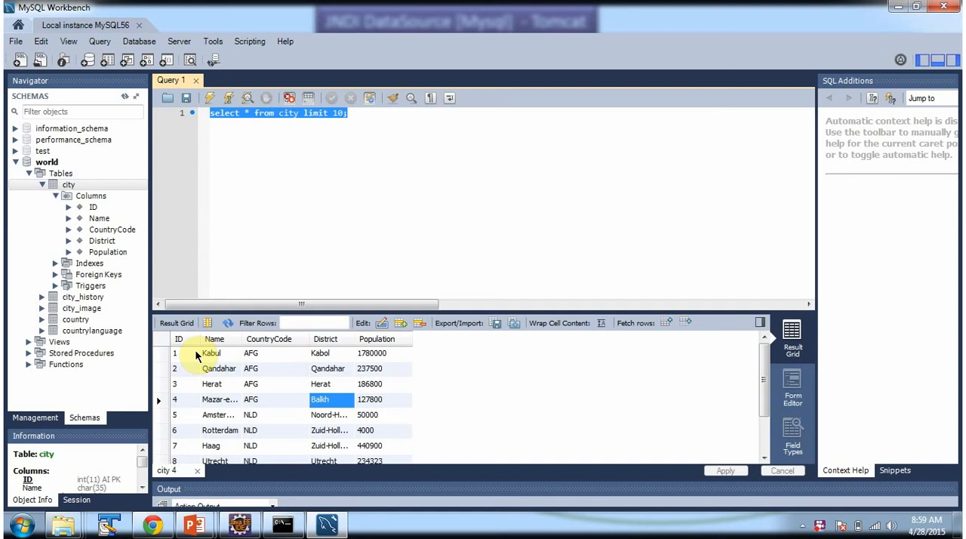
pyautogui.moveTo(302, 435)
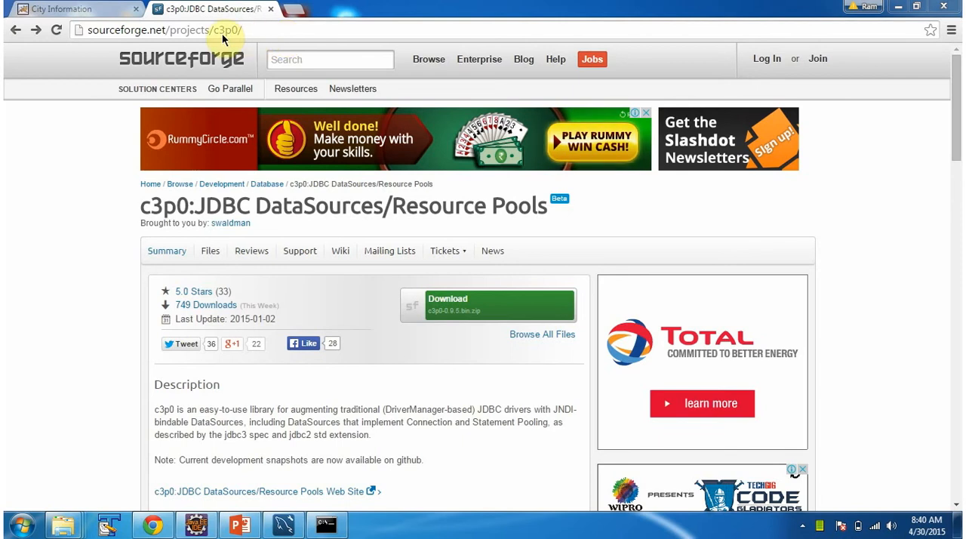
pyautogui.moveTo(296, 88)
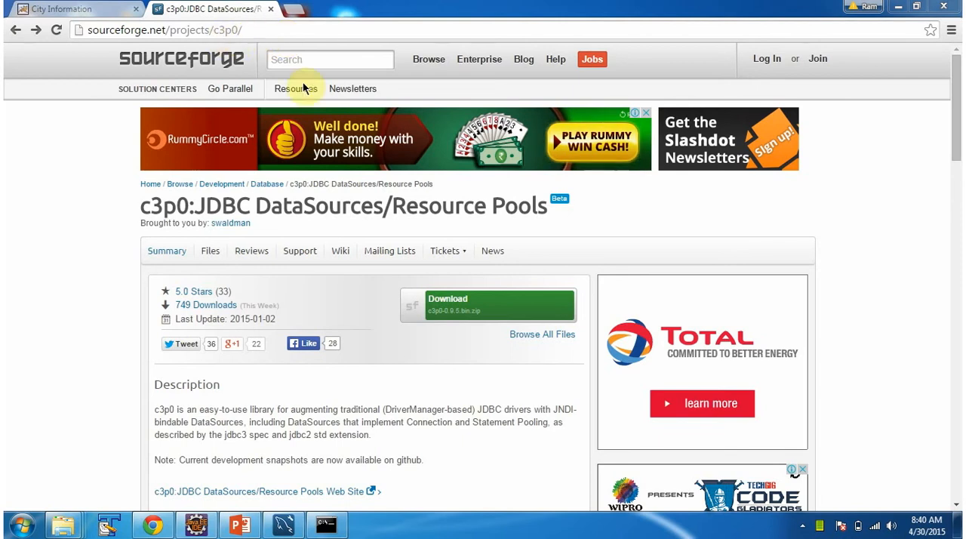
# Step: Start downloading c3p0-0.9.5.bin.zip from the SourceForge c3p0 page
pyautogui.click(295, 88)
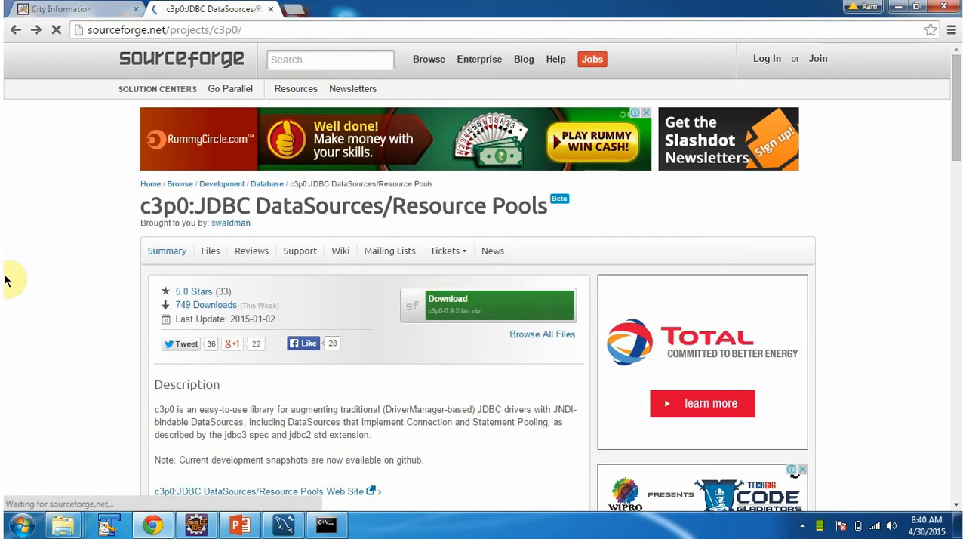
pyautogui.click(487, 305)
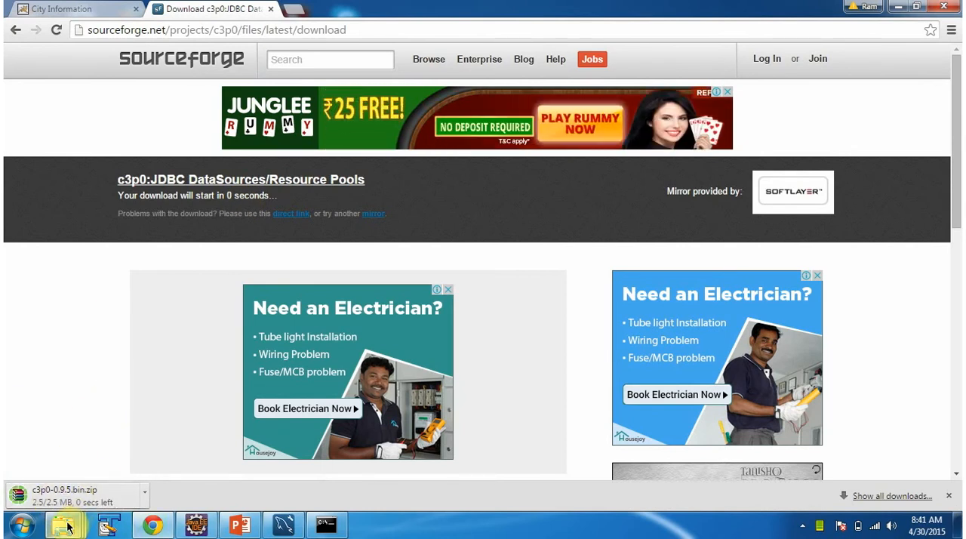
# Step: Extract c3p0-0.9.5.bin.zip in the downloads folder with Extract Here
pyautogui.click(64, 524)
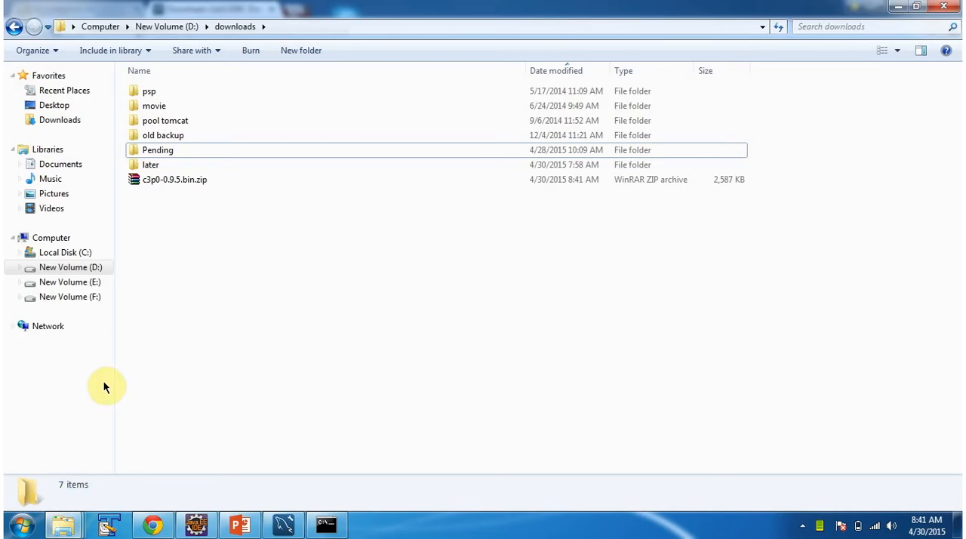
pyautogui.click(176, 178)
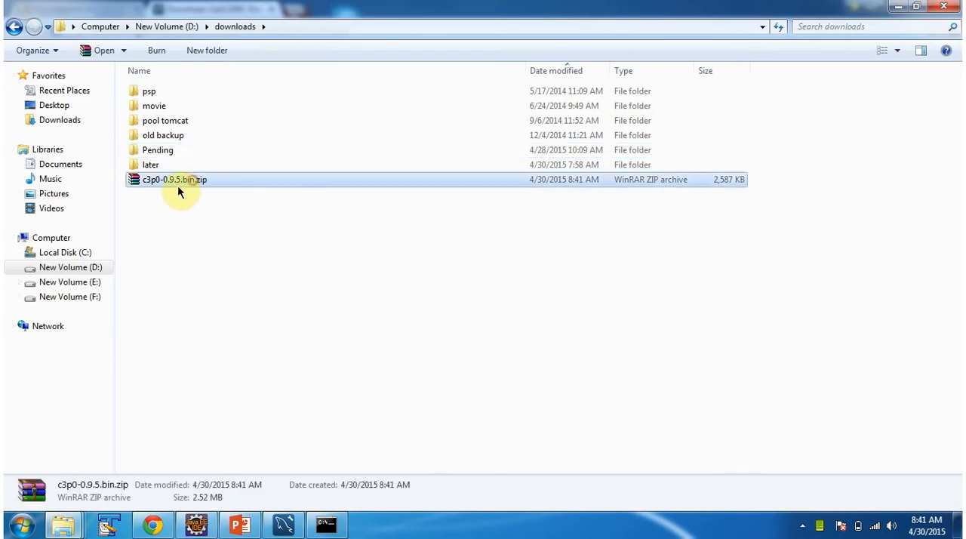
pyautogui.moveTo(202, 190)
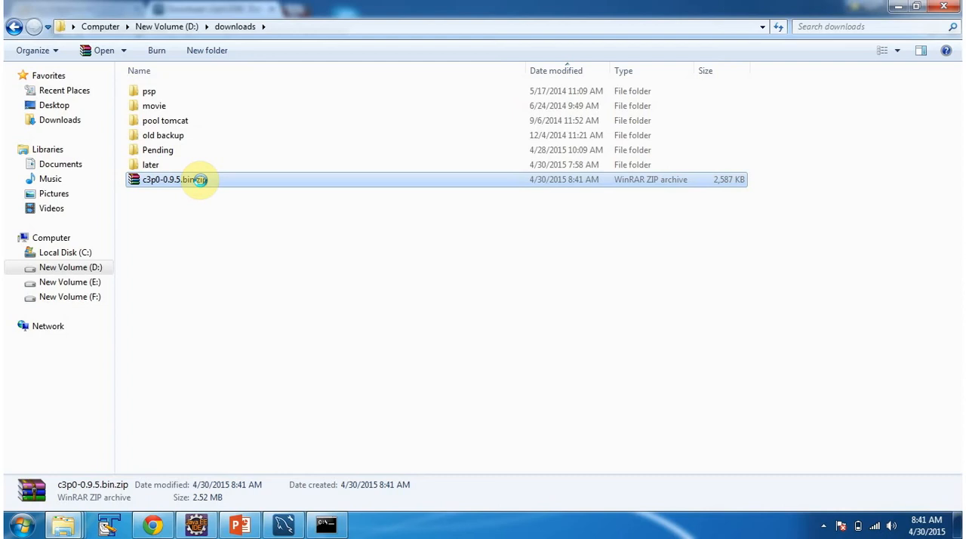
pyautogui.rightClick(173, 178)
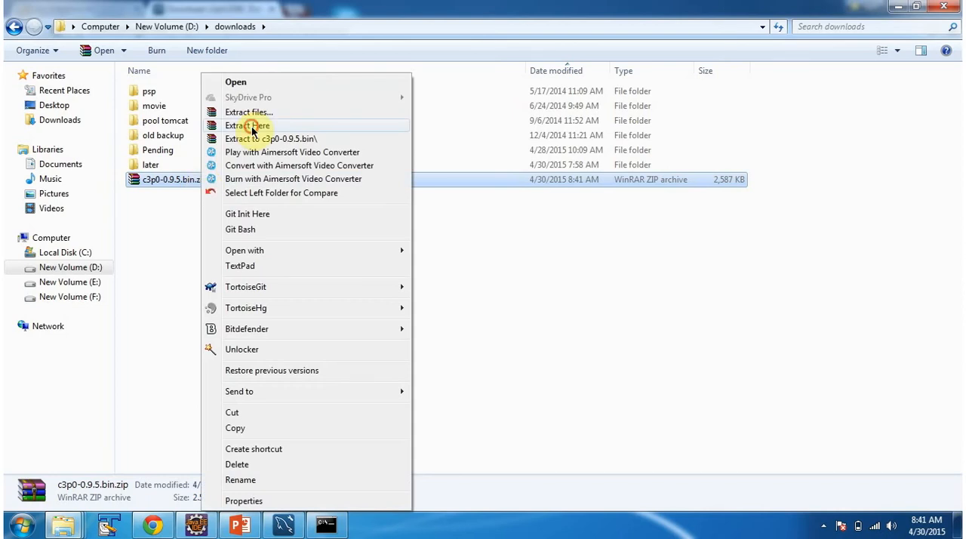
pyautogui.click(247, 125)
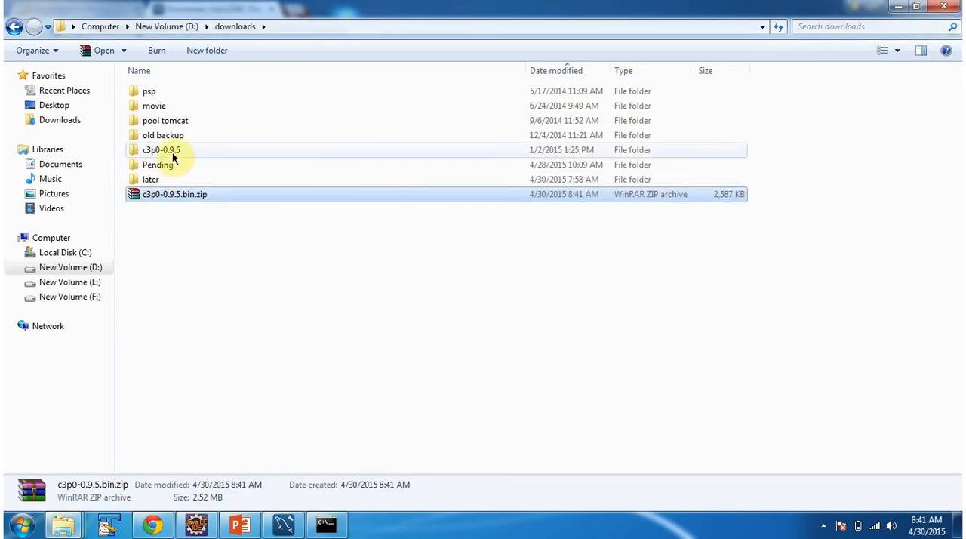
# Step: Navigate into c3p0-0.9.5/lib to reach the three c3p0 jar files
pyautogui.doubleClick(160, 149)
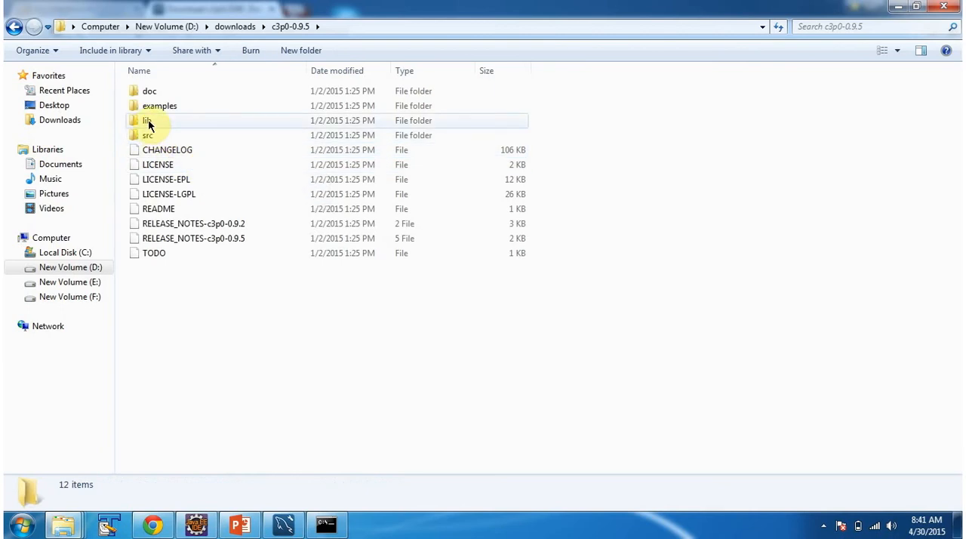
pyautogui.doubleClick(148, 121)
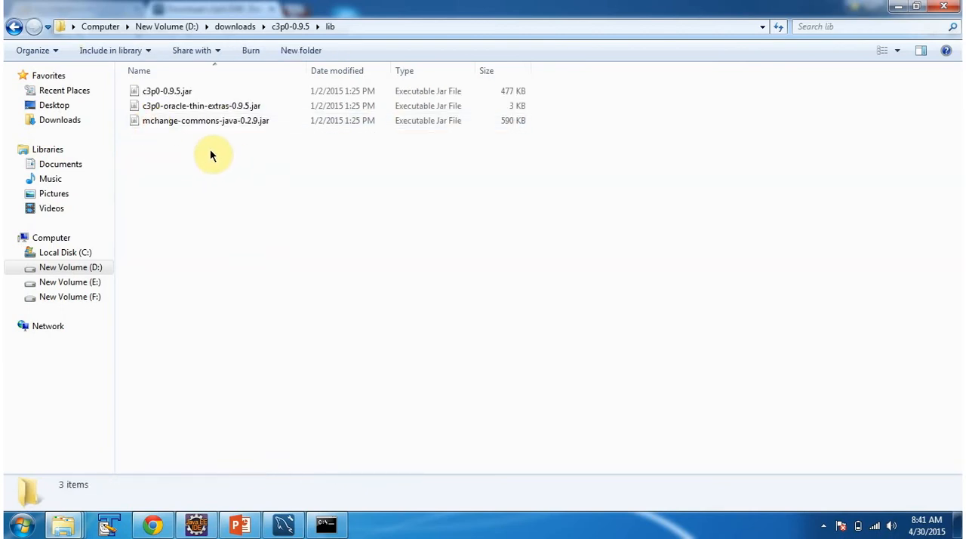
# Step: Copy the three c3p0 jars into D:\Tomcat\lib alongside the MySQL connector jar
pyautogui.press('ctrl+a')
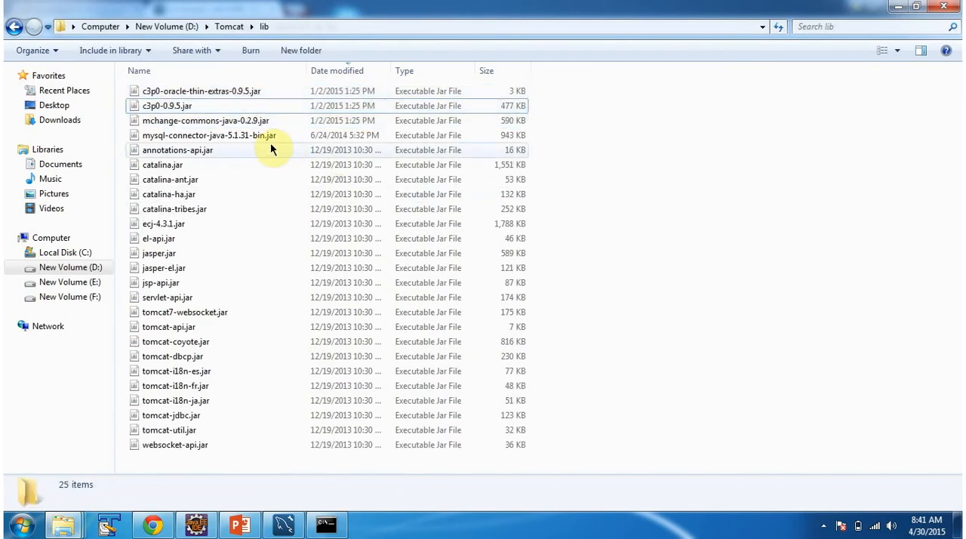
pyautogui.click(208, 136)
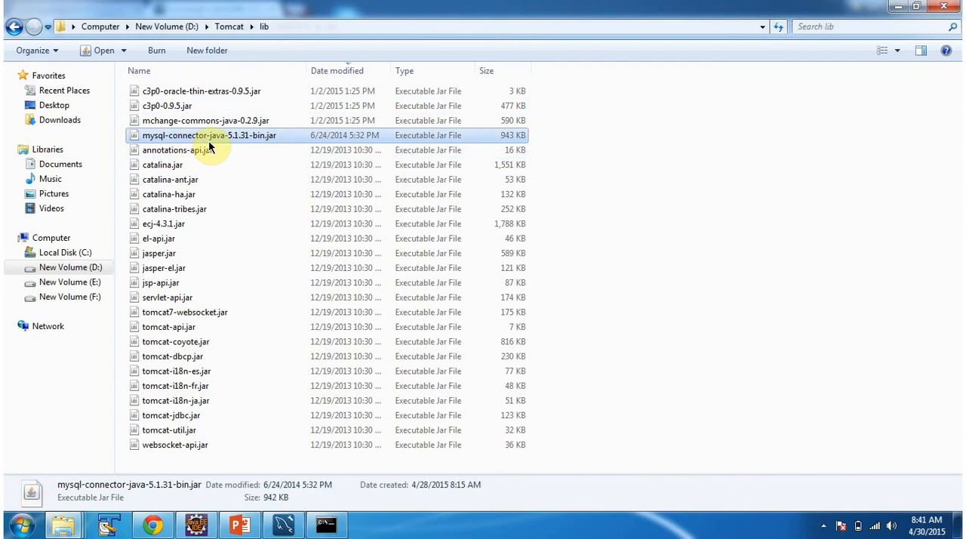
pyautogui.moveTo(254, 42)
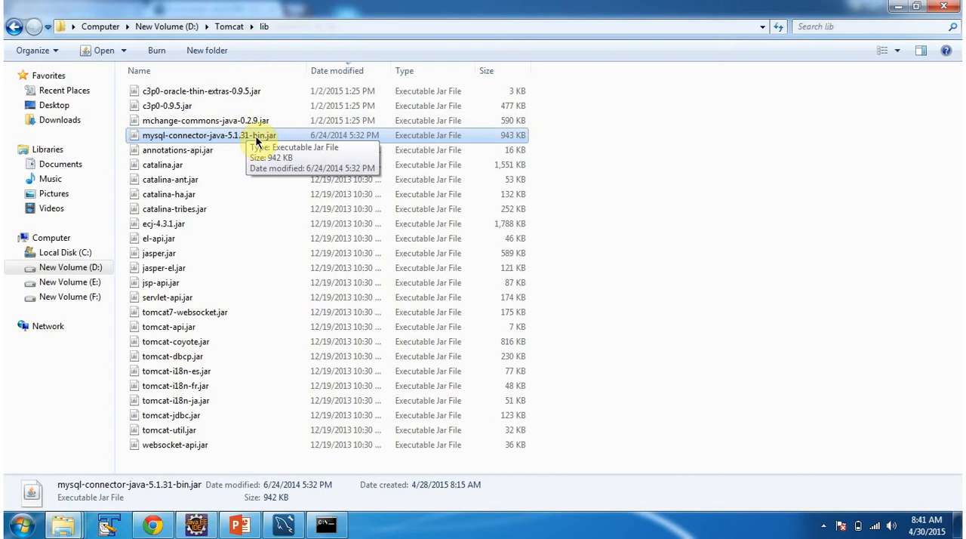
pyautogui.moveTo(249, 141)
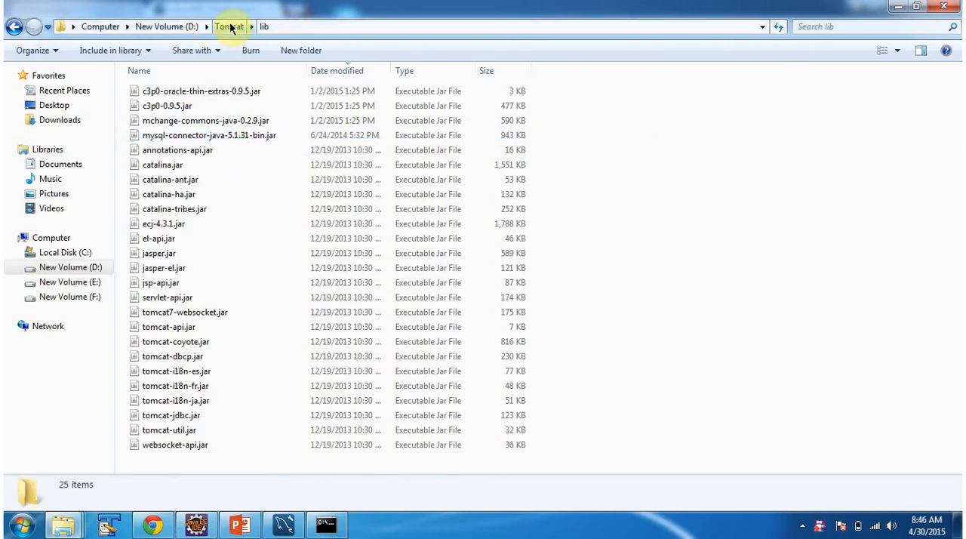
# Step: Go to D:\Tomcat\conf and bring up actions for context.xml
pyautogui.click(229, 27)
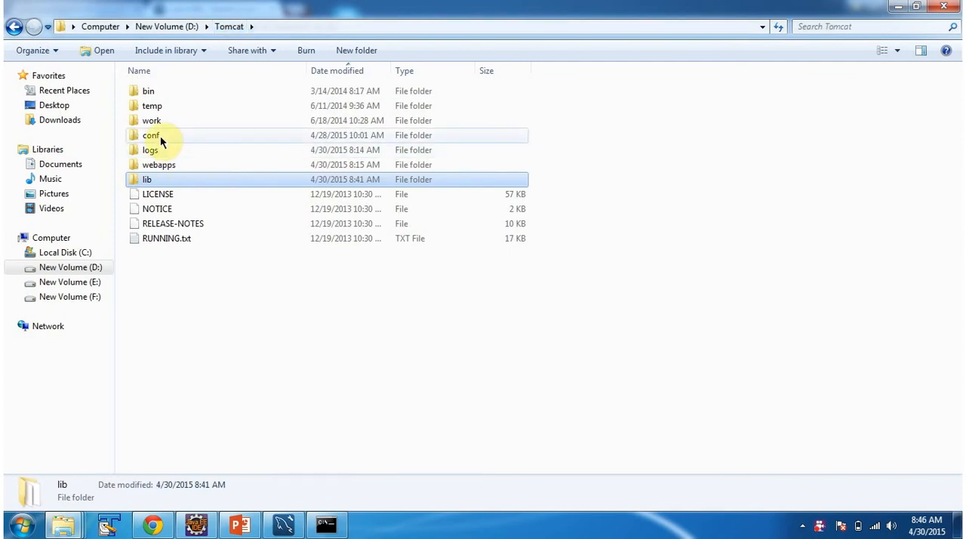
pyautogui.doubleClick(151, 136)
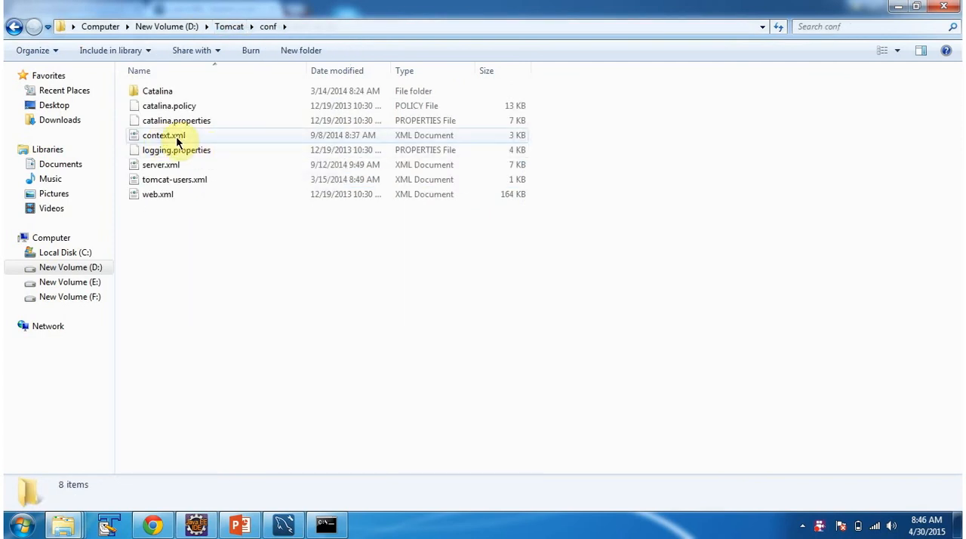
pyautogui.rightClick(163, 136)
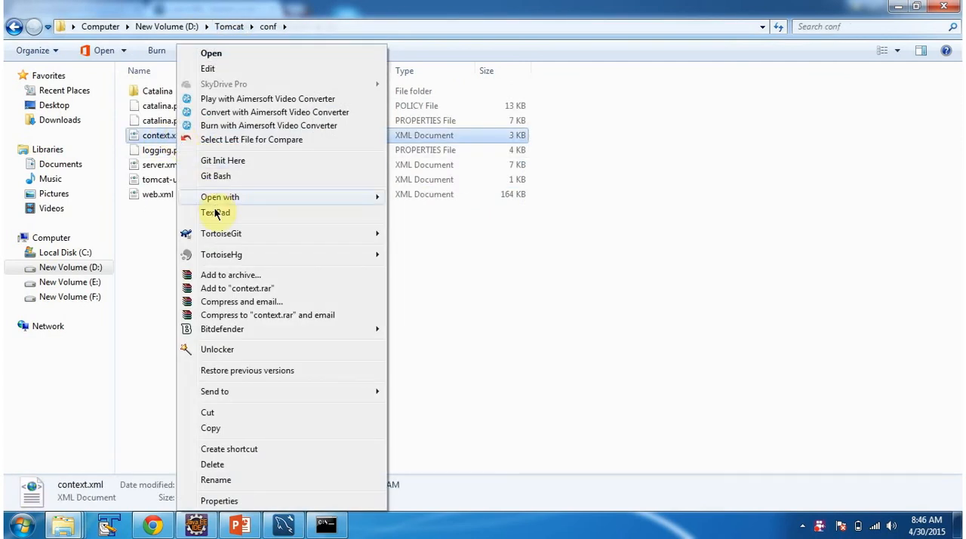
pyautogui.click(216, 211)
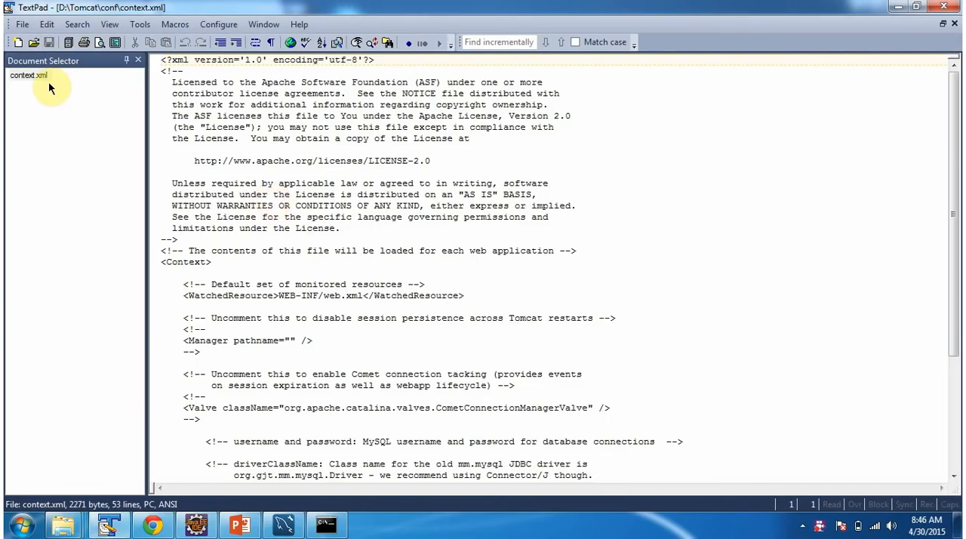
pyautogui.scroll(-3)
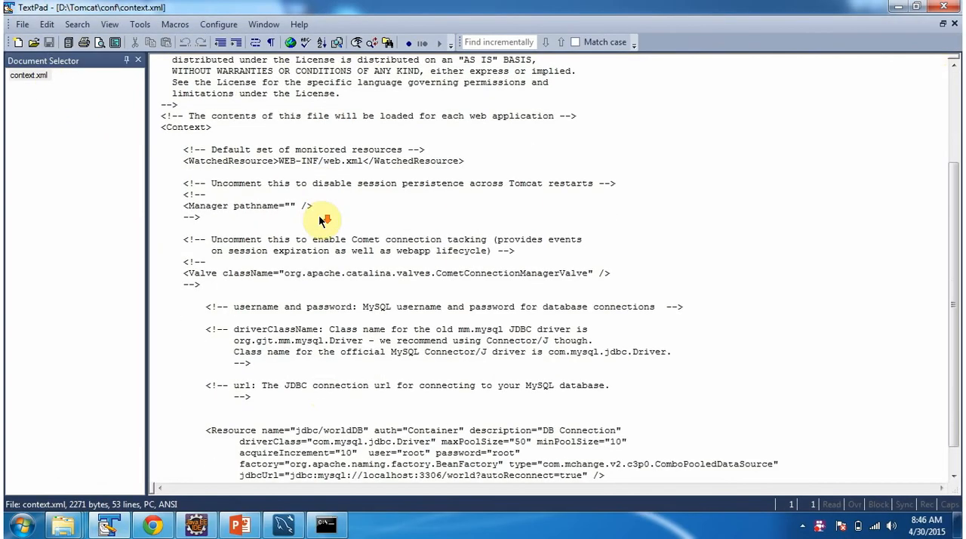
pyautogui.scroll(-3)
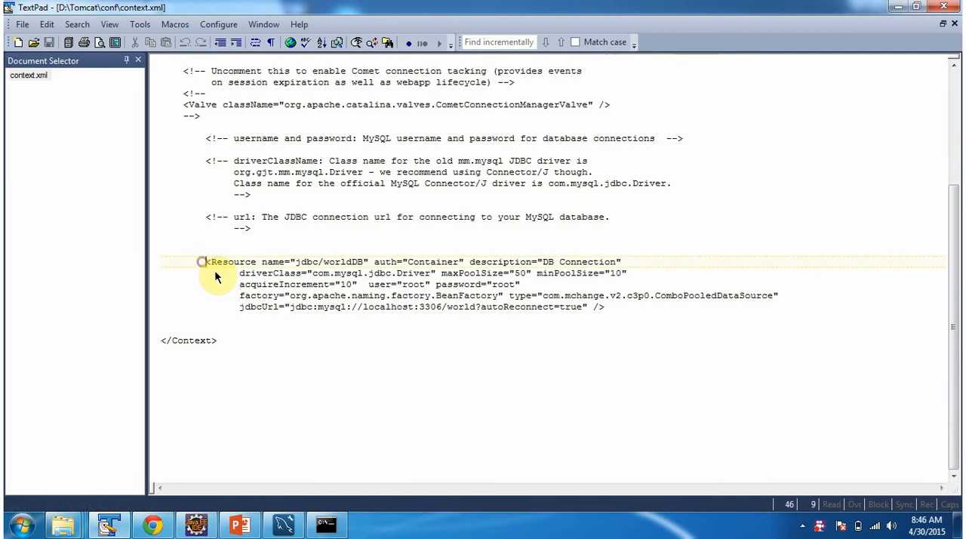
pyautogui.click(218, 341)
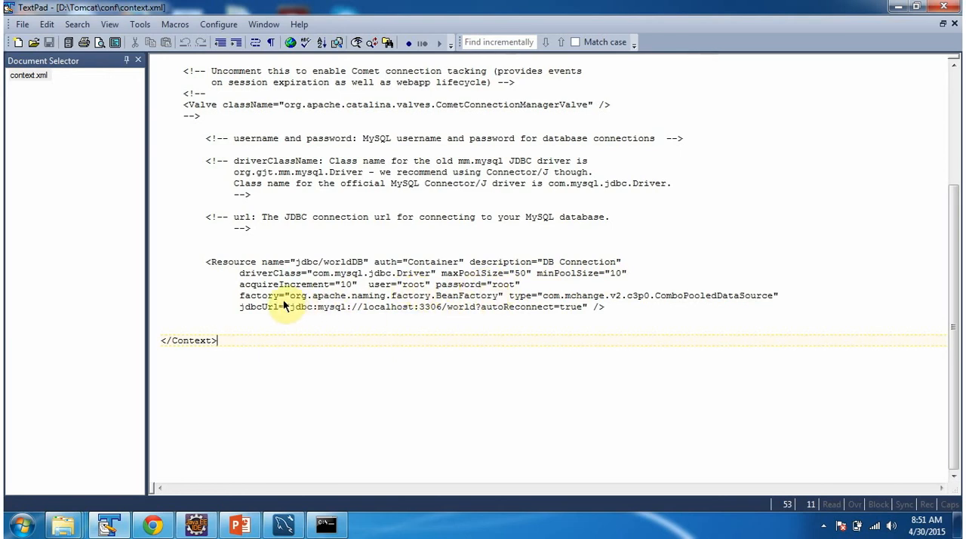
pyautogui.moveTo(536, 300)
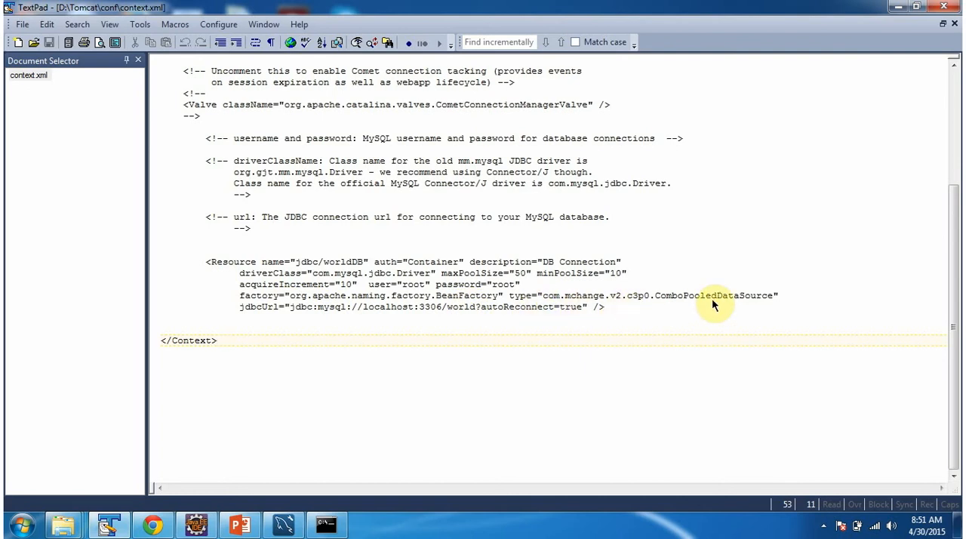
pyautogui.moveTo(419, 335)
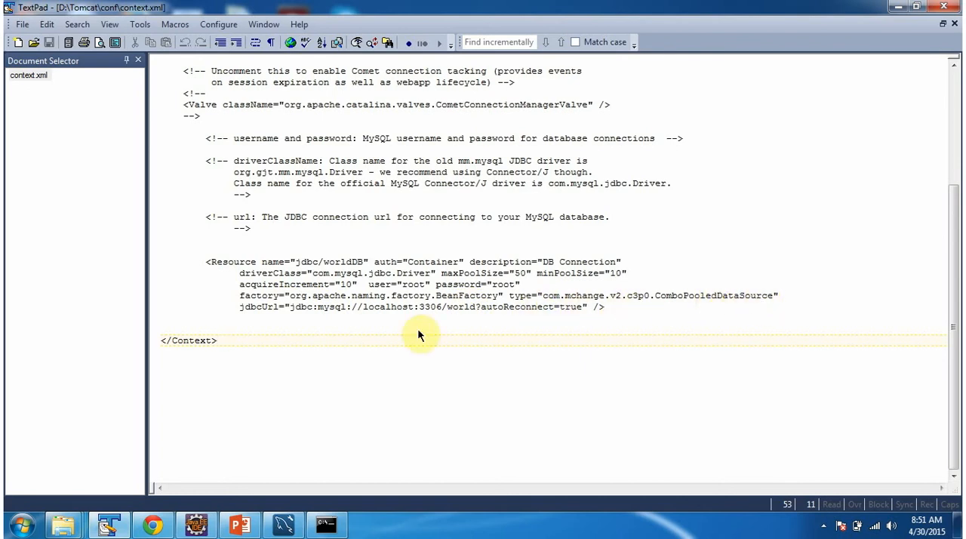
pyautogui.moveTo(447, 317)
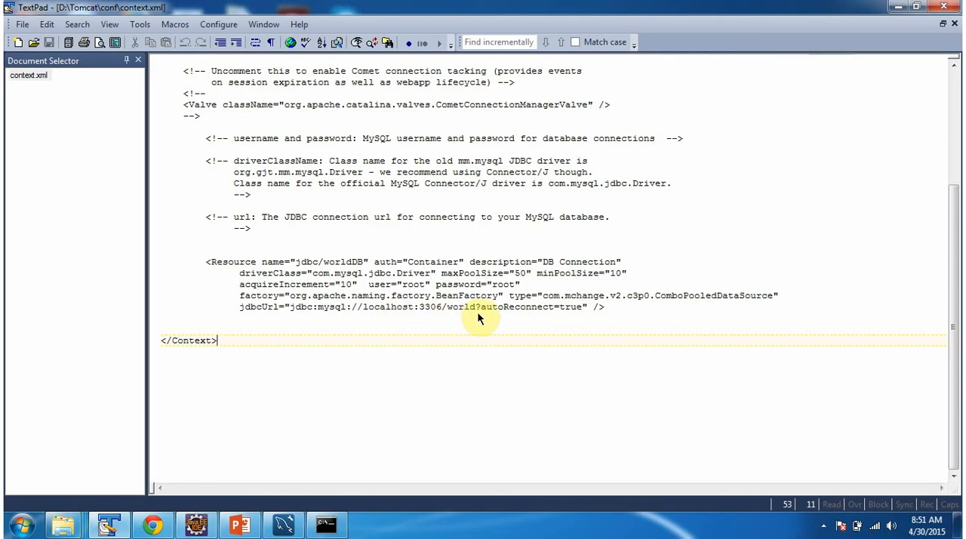
pyautogui.click(109, 524)
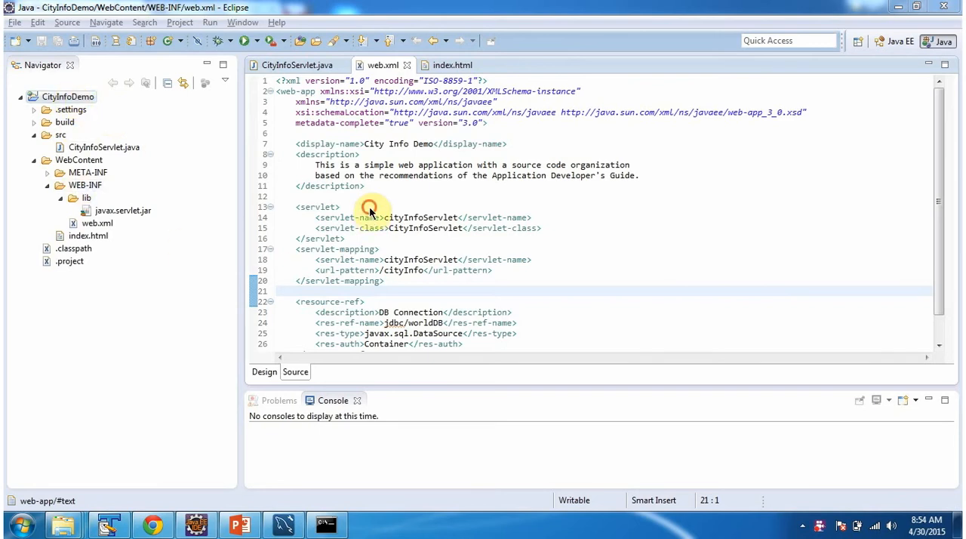
pyautogui.doubleClick(423, 199)
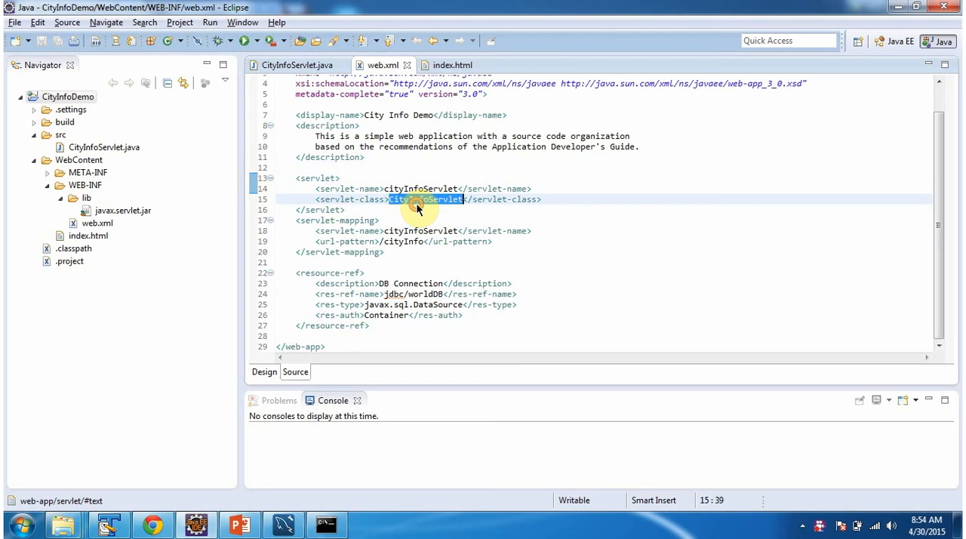
pyautogui.moveTo(420, 199)
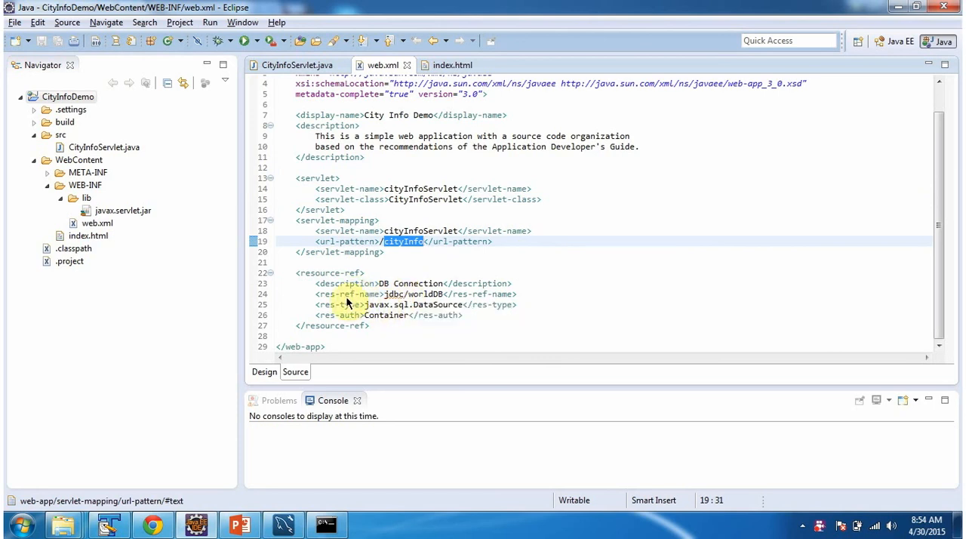
pyautogui.moveTo(405, 293)
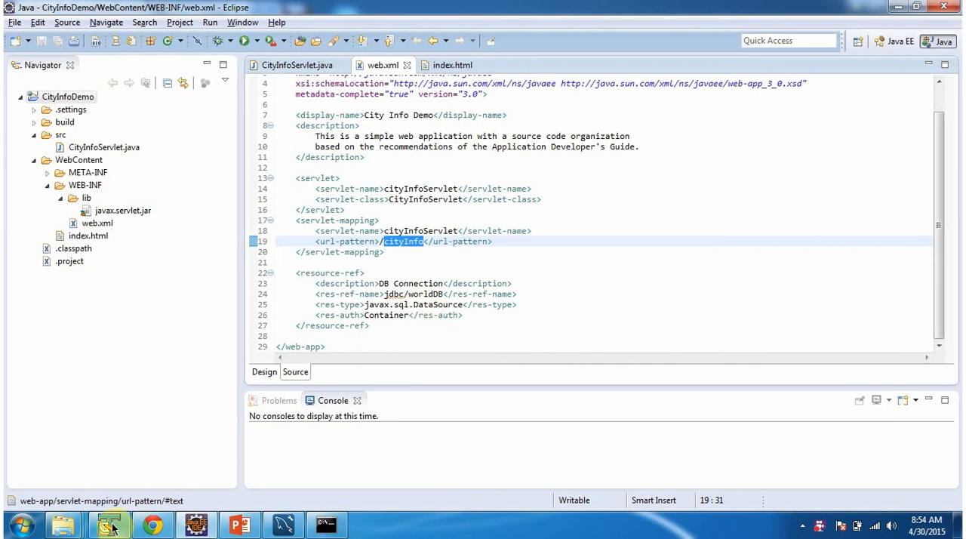
pyautogui.click(108, 524)
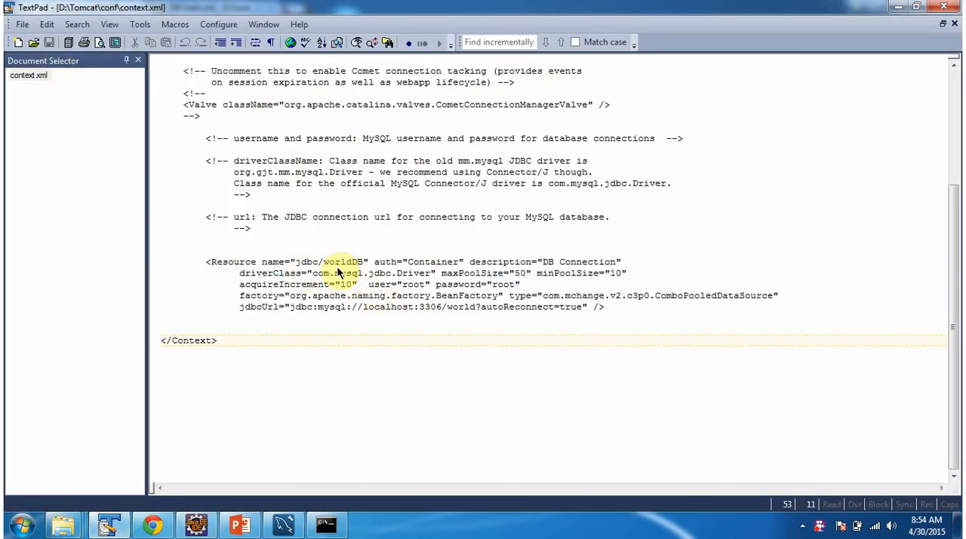
pyautogui.click(109, 524)
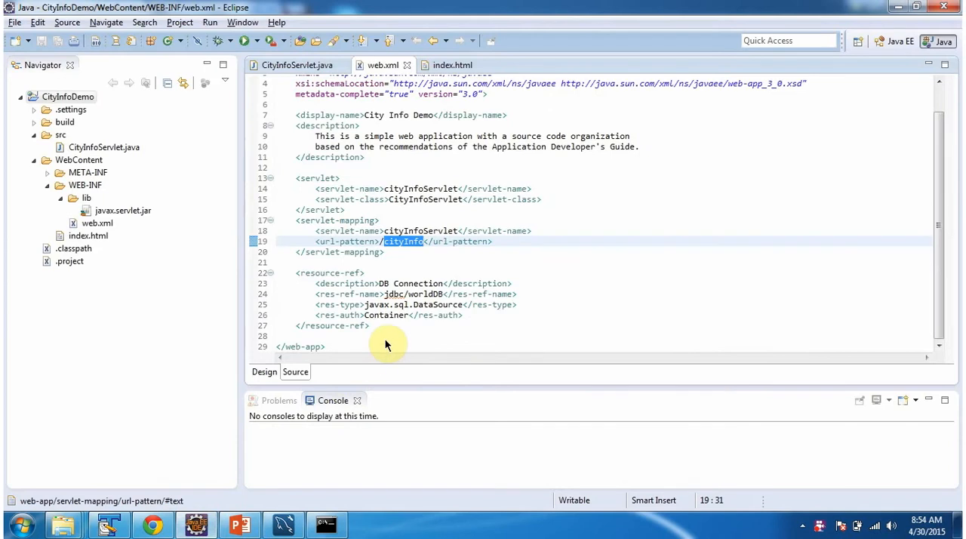
pyautogui.moveTo(393, 305)
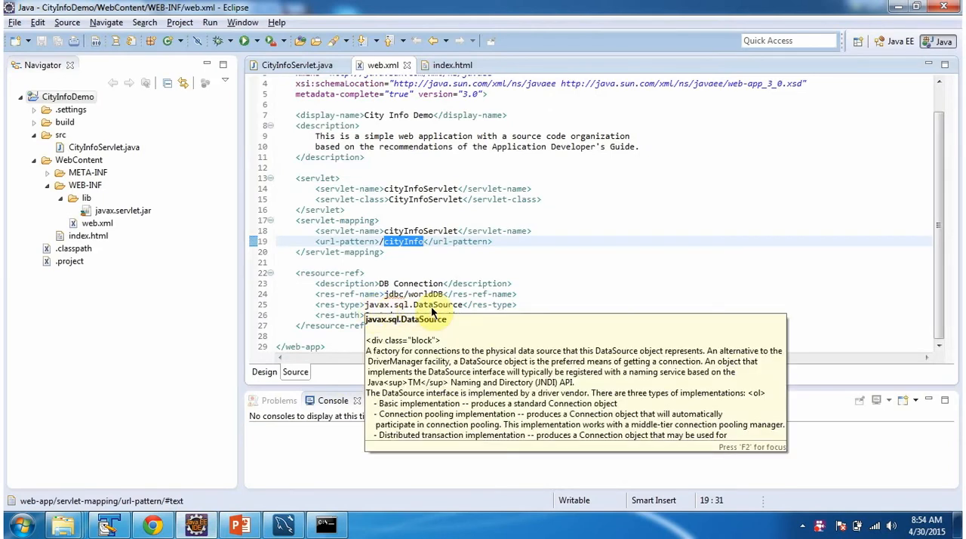
pyautogui.moveTo(360, 314)
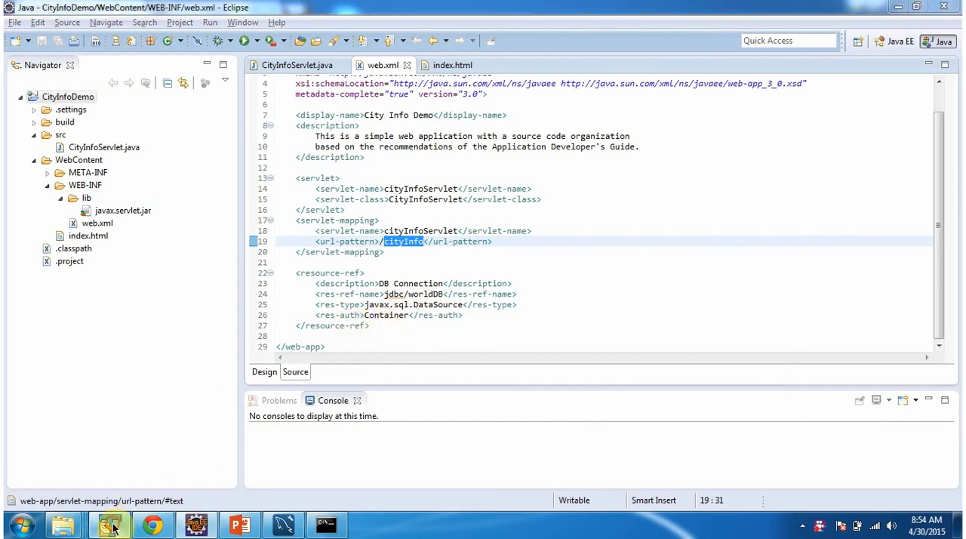
pyautogui.click(109, 524)
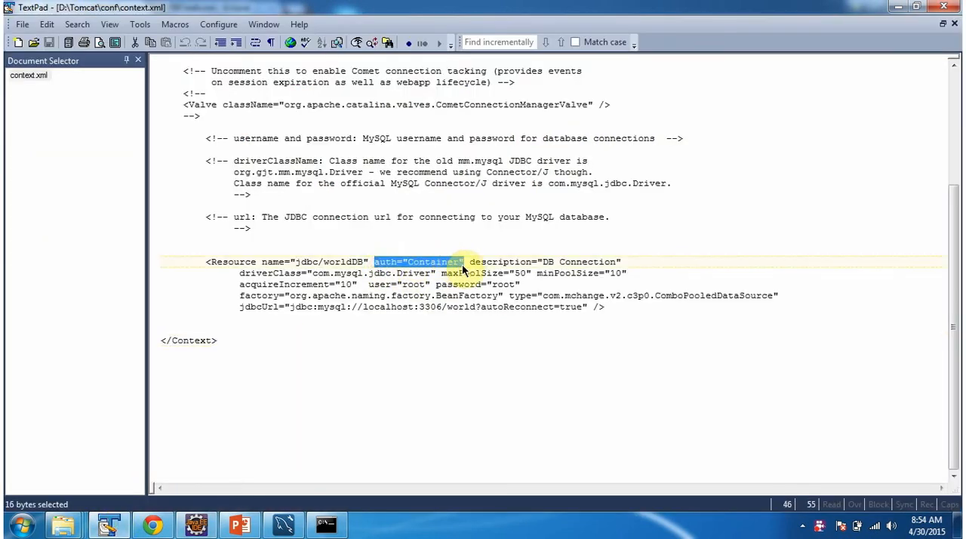
pyautogui.click(196, 524)
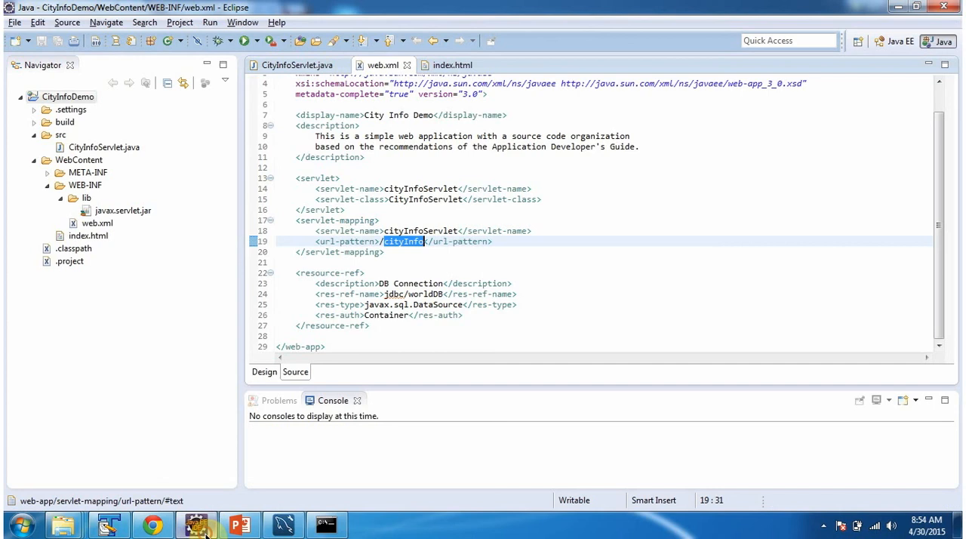
pyautogui.click(66, 97)
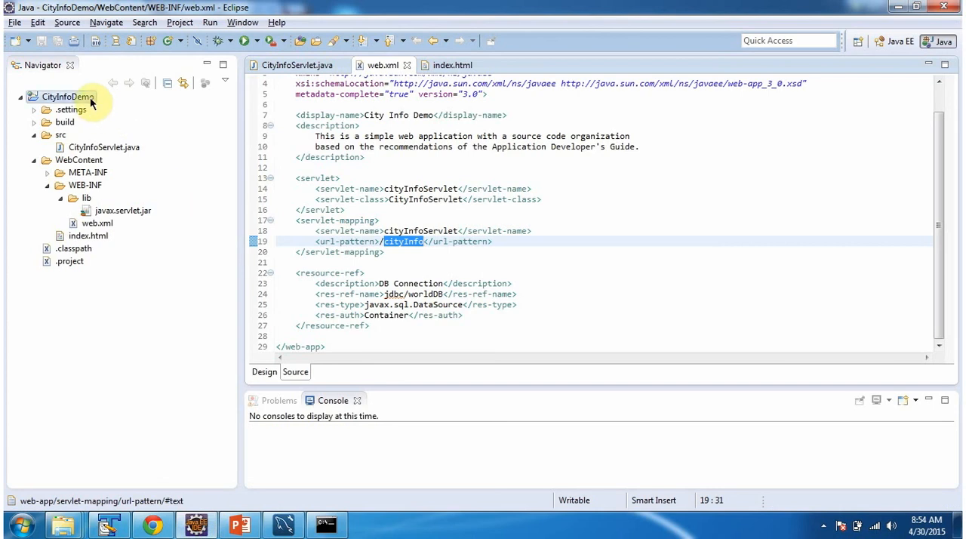
pyautogui.click(64, 96)
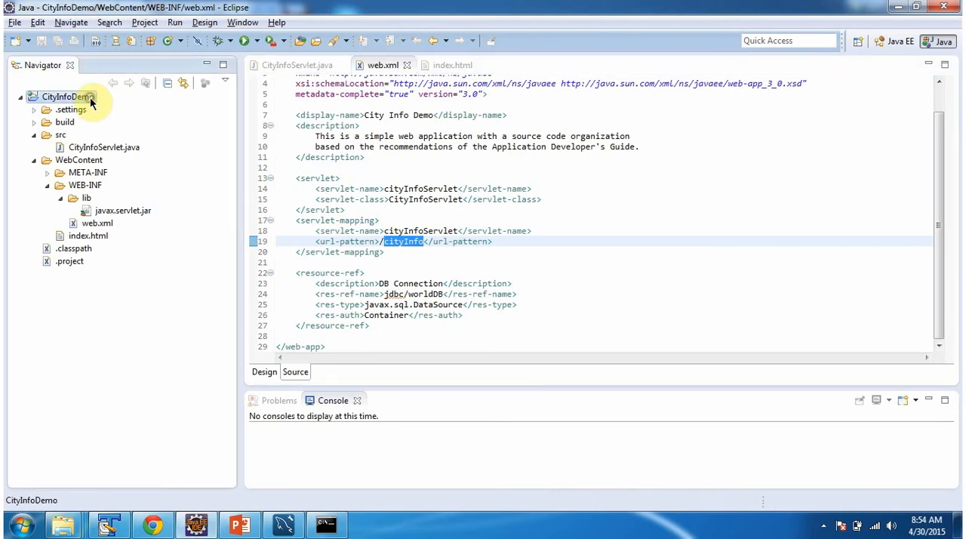
pyautogui.rightClick(67, 97)
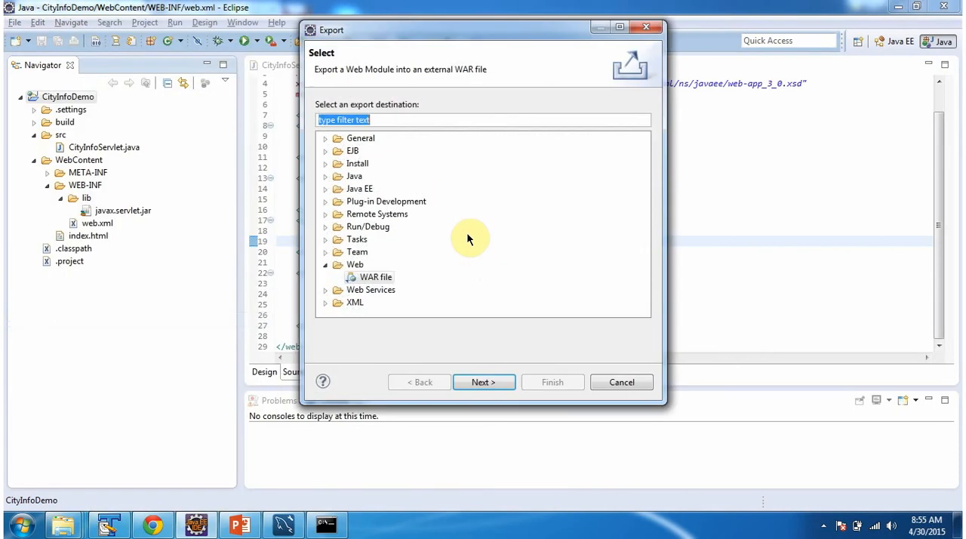
# Step: Export the WAR to D:\Tomcat\webapps\CityInfoDemo.war and finish the export
pyautogui.click(483, 382)
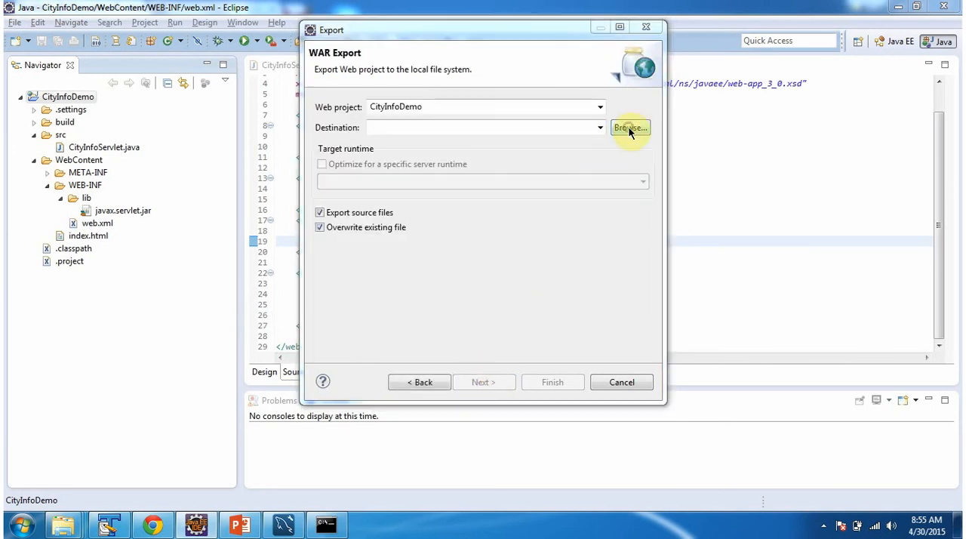
pyautogui.click(631, 127)
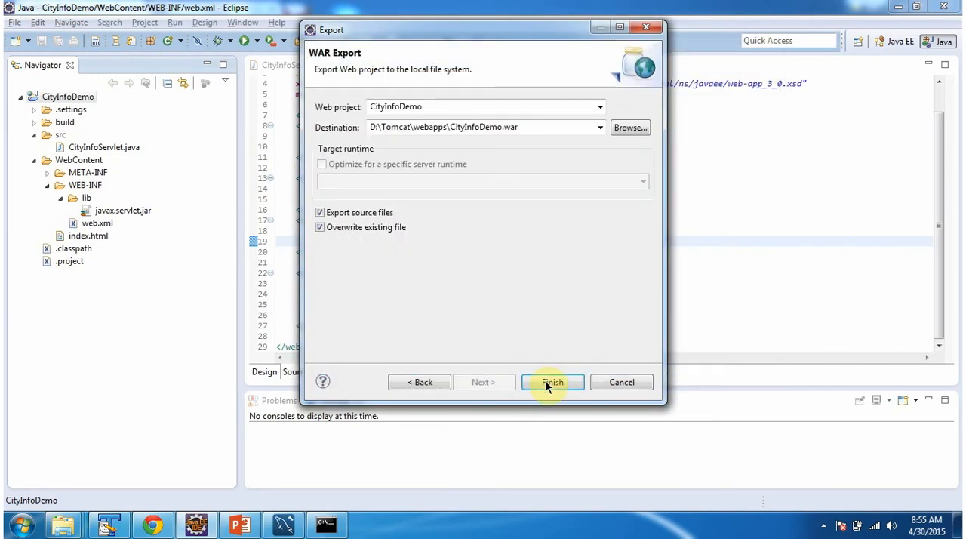
pyautogui.click(552, 382)
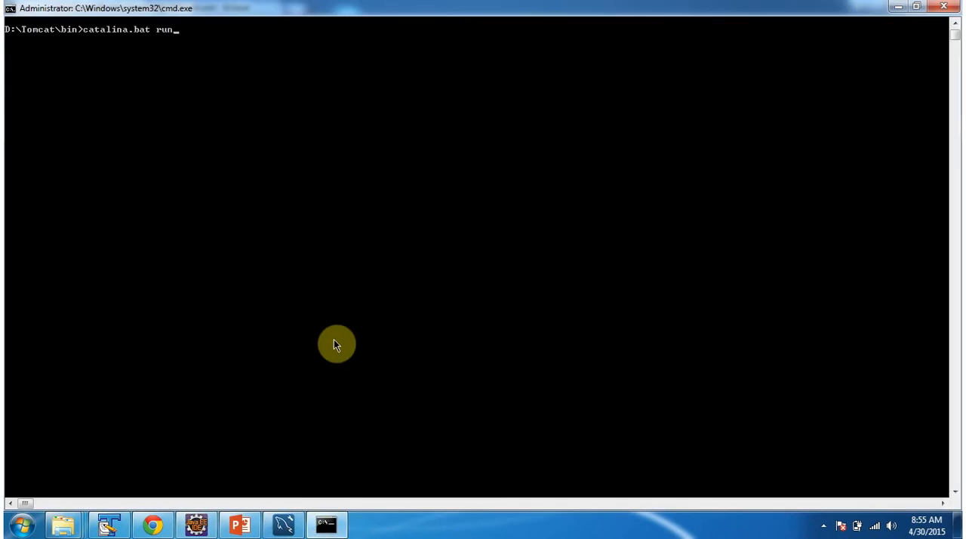
# Step: Run 'catalina.bat run' in D:\Tomcat\bin to launch Tomcat
pyautogui.press('Return')
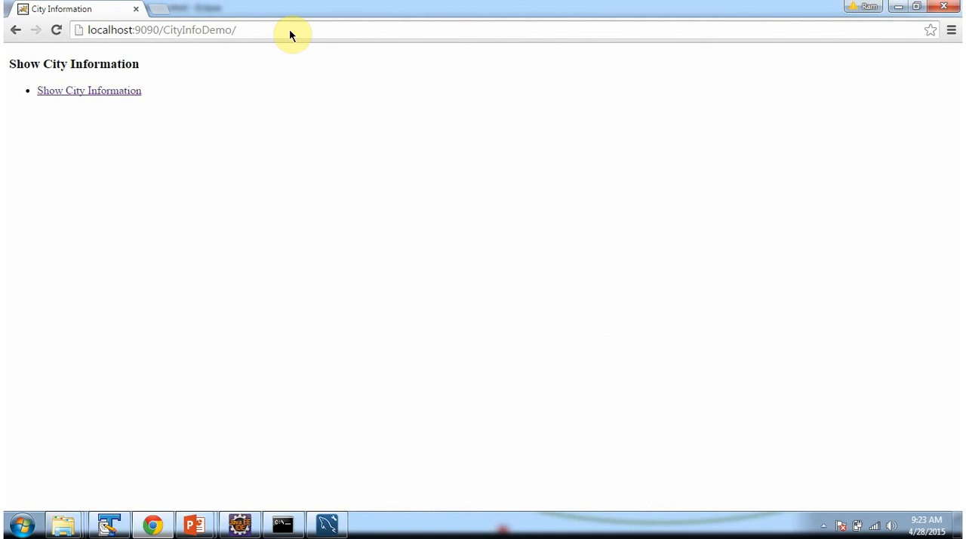
pyautogui.moveTo(88, 109)
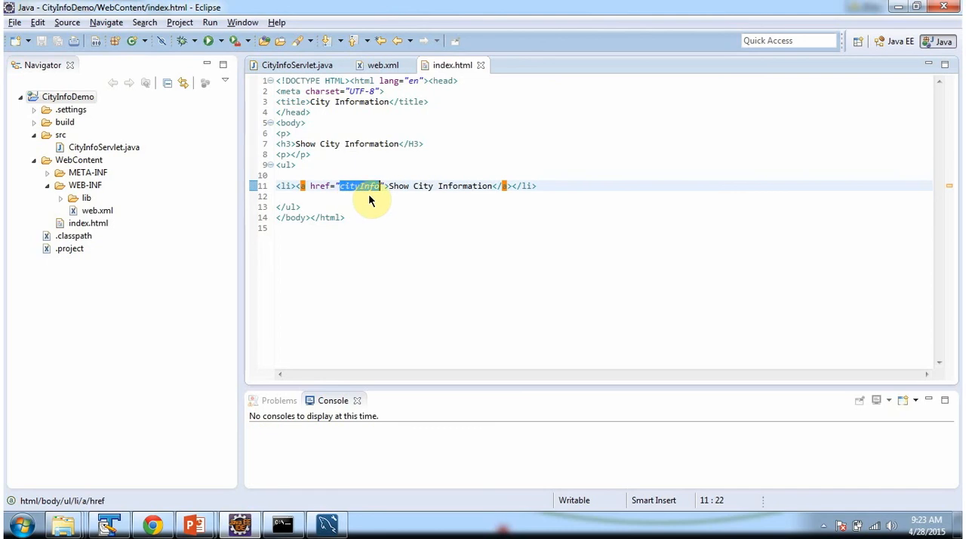
# Step: Return to the City Information page and follow the Show City Information link
pyautogui.click(152, 523)
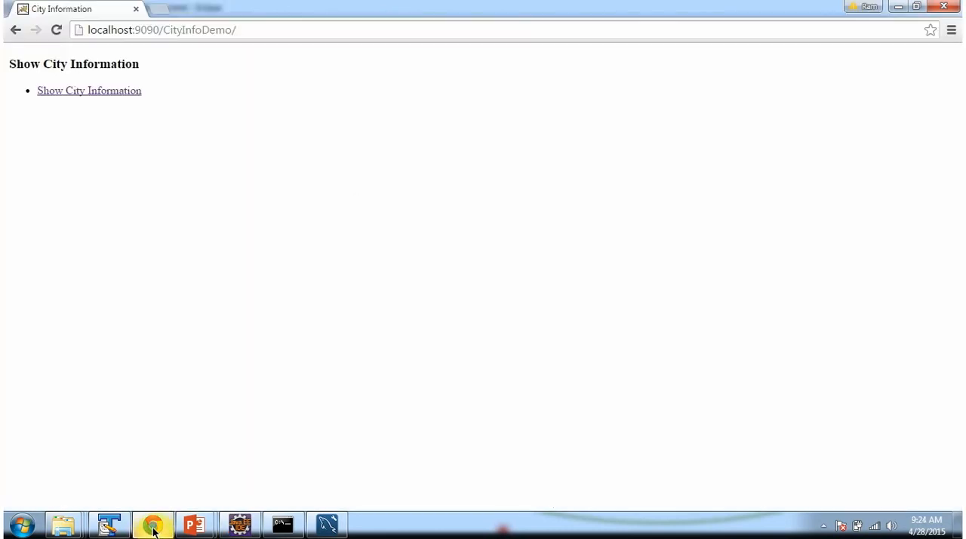
pyautogui.moveTo(89, 91)
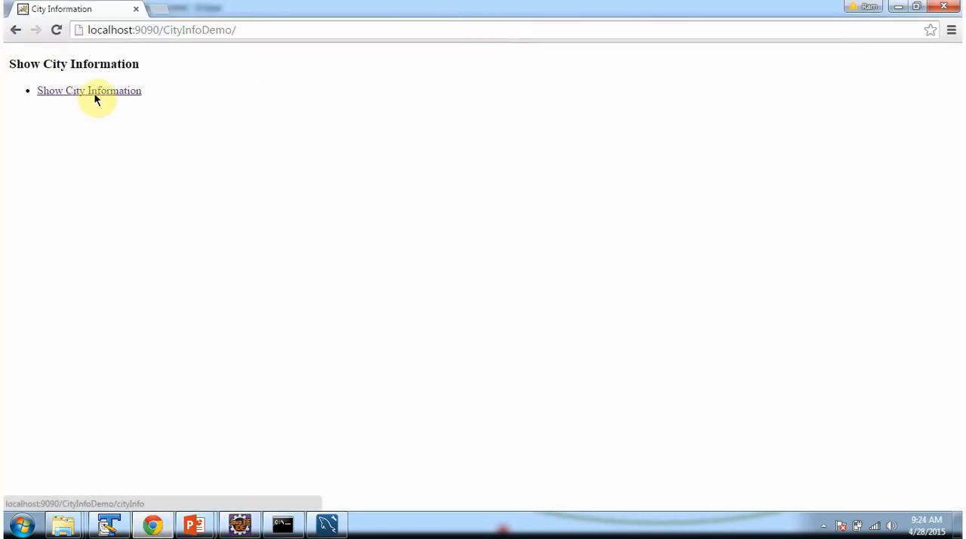
pyautogui.click(89, 91)
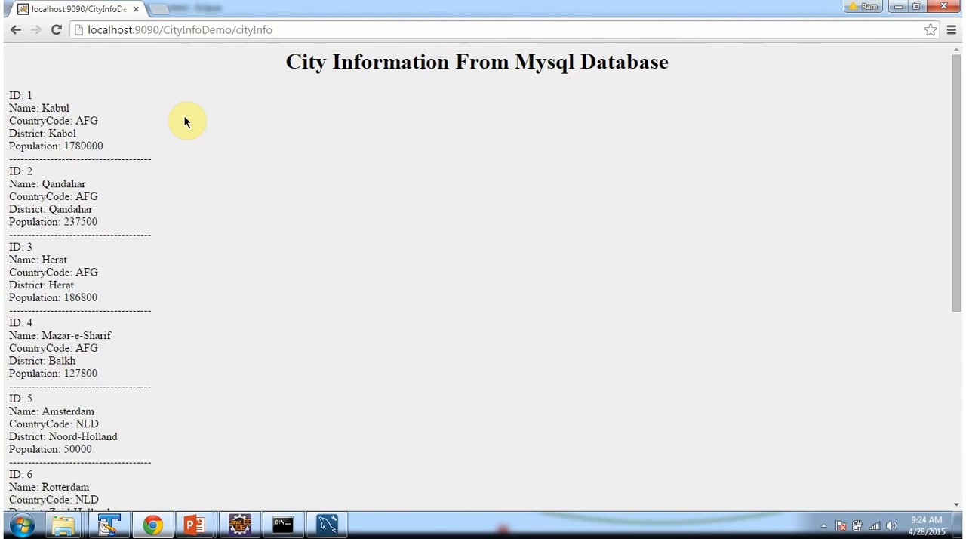
pyautogui.moveTo(234, 107)
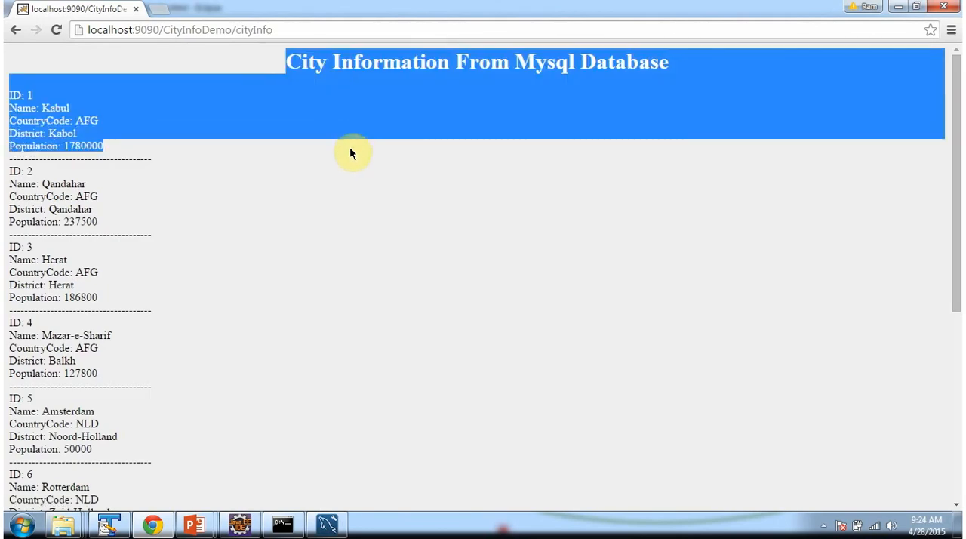
# Step: Scroll through the cityInfo page confirming ten MySQL records, IDs 1 to 10
pyautogui.scroll(-3)
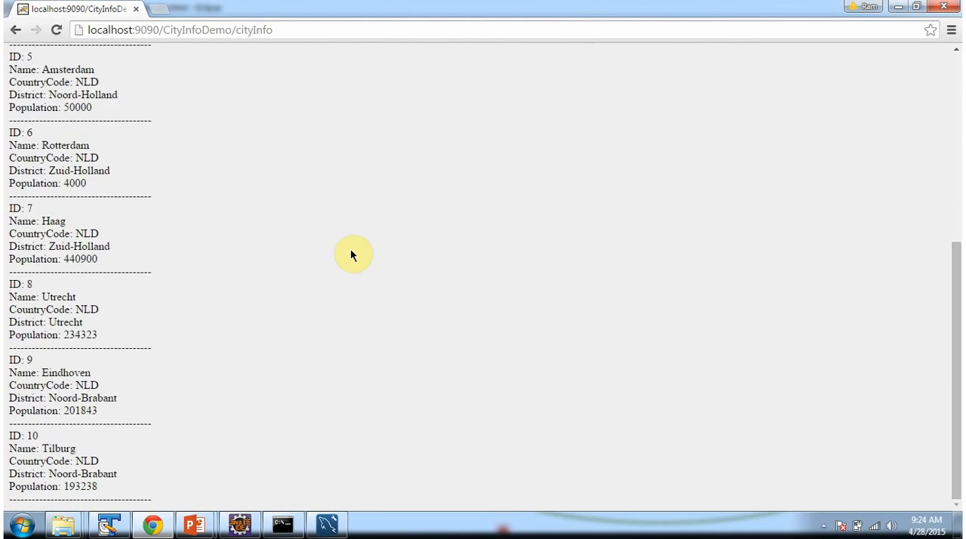
pyautogui.scroll(3)
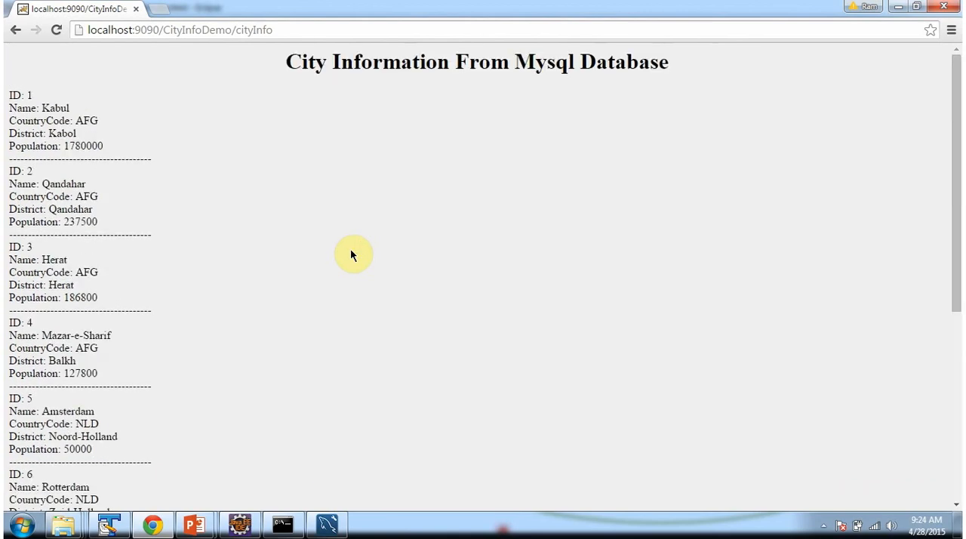
pyautogui.moveTo(264, 42)
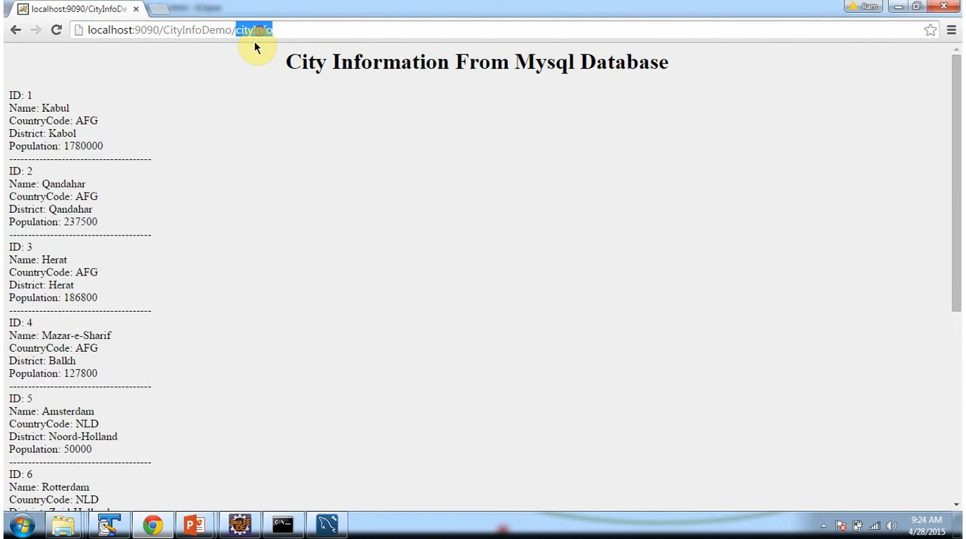
pyautogui.moveTo(266, 42)
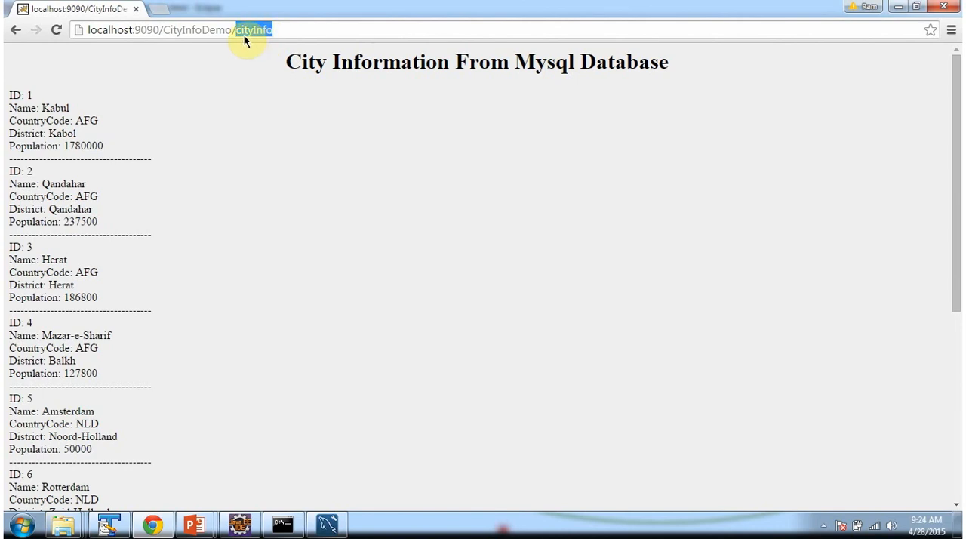
pyautogui.moveTo(260, 39)
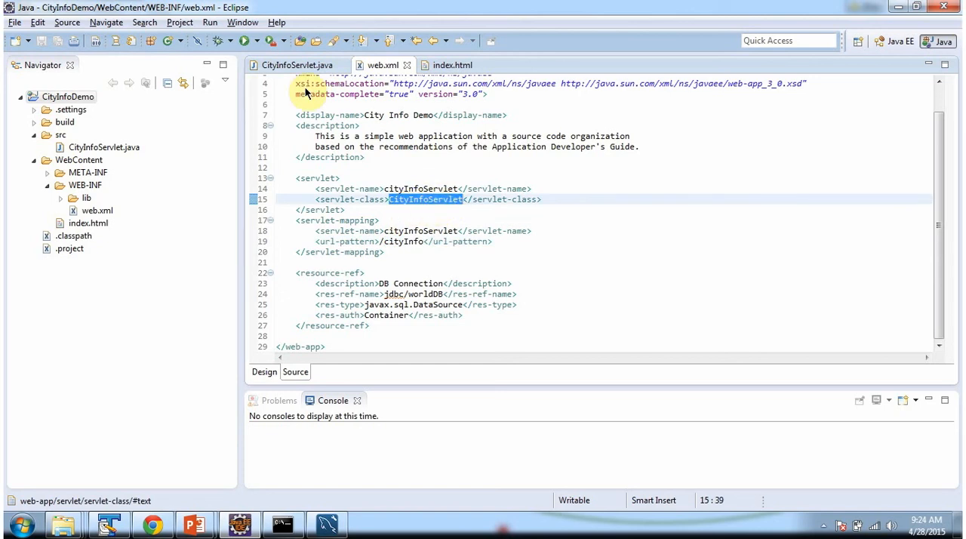
# Step: Review CityInfoServlet's init JNDI lookup of jdbc/worldDB and doGet, jumping to showCityInformation
pyautogui.click(296, 65)
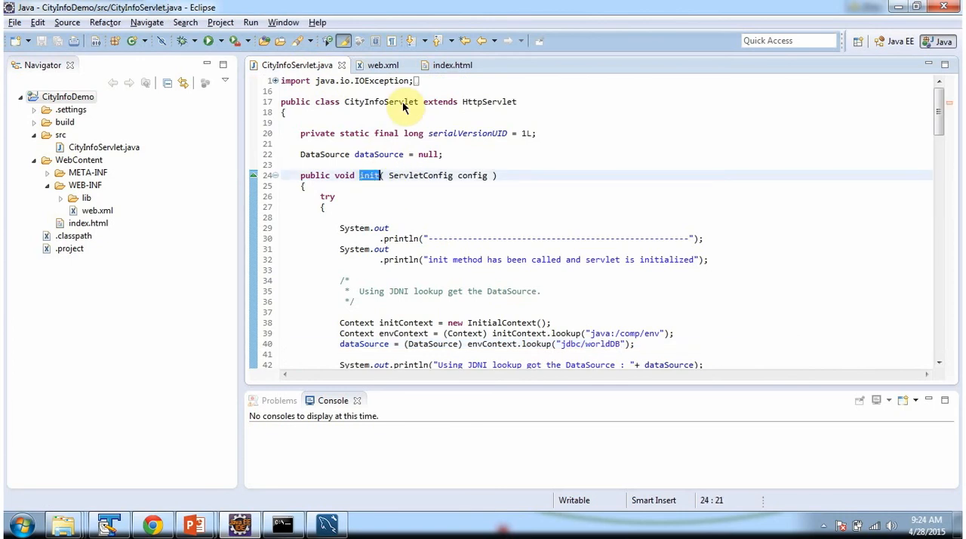
pyautogui.scroll(-3)
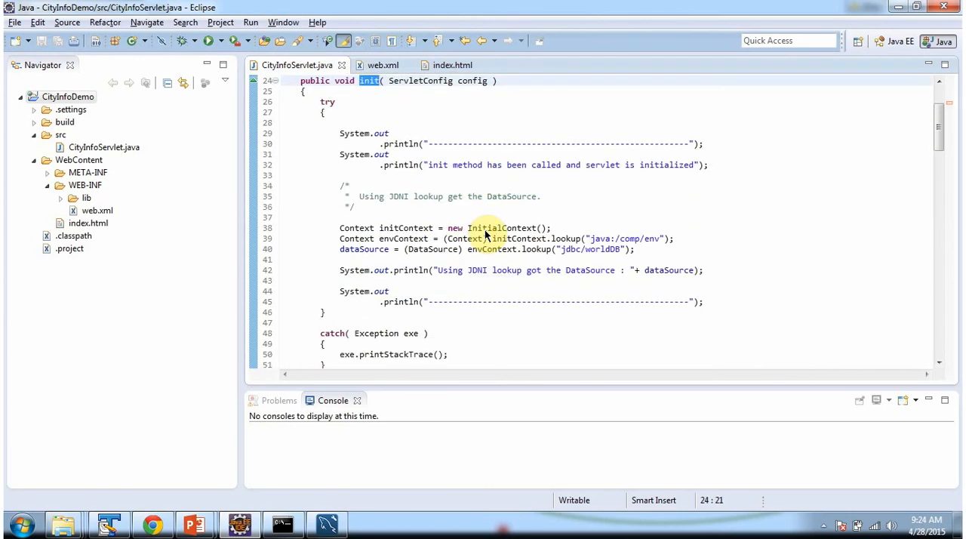
pyautogui.scroll(3)
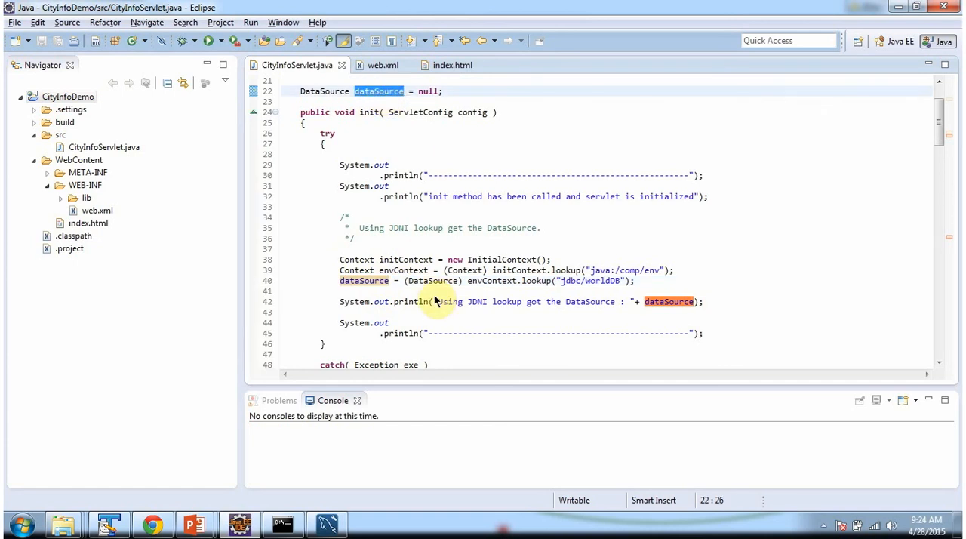
pyautogui.scroll(-3)
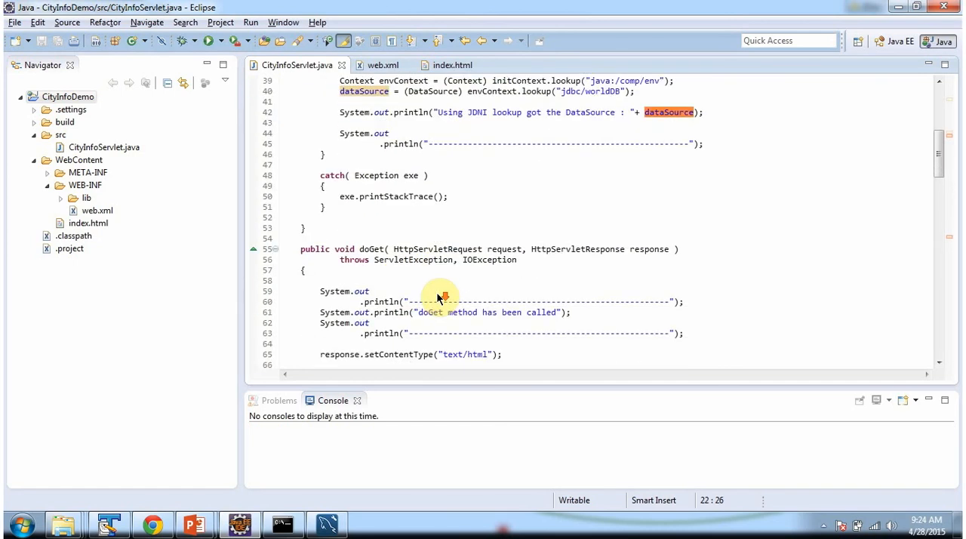
pyautogui.moveTo(371, 249)
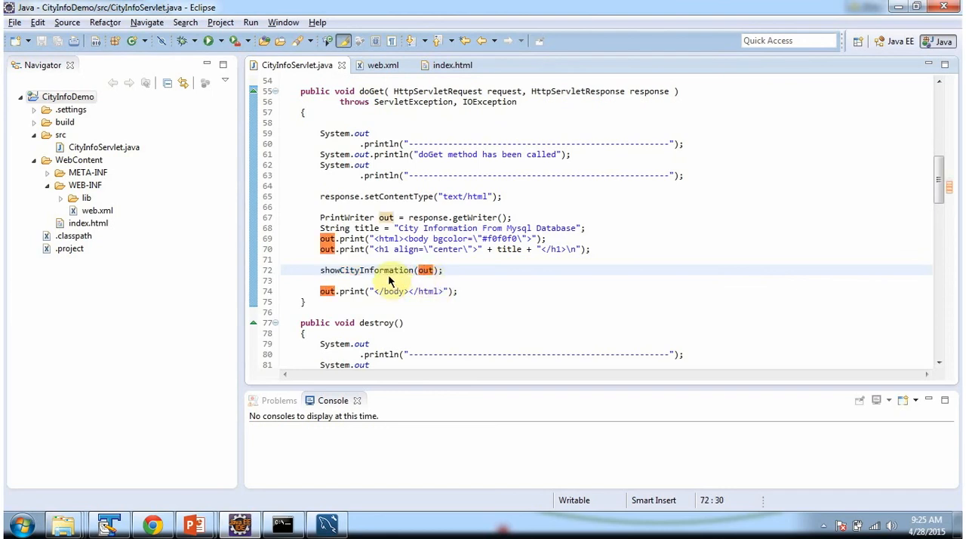
pyautogui.doubleClick(365, 270)
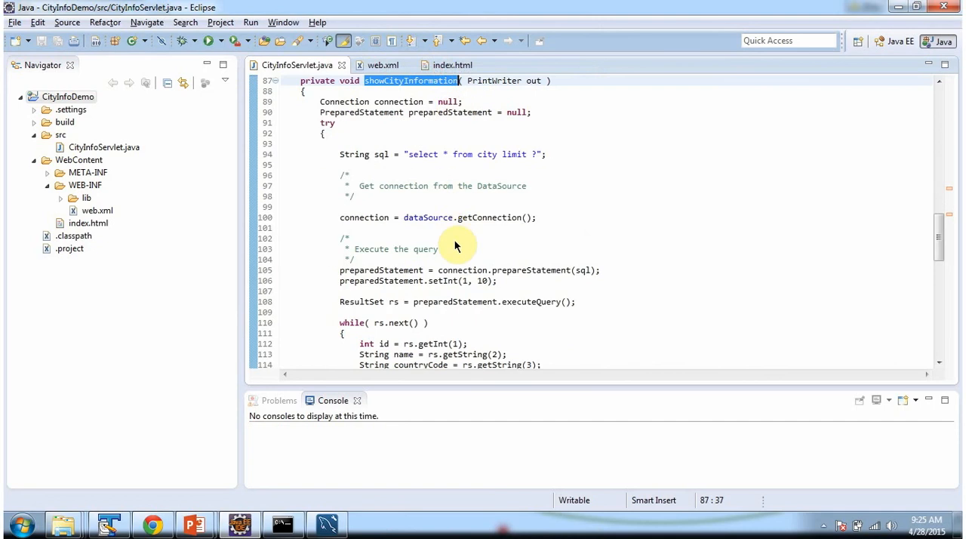
pyautogui.moveTo(389, 91)
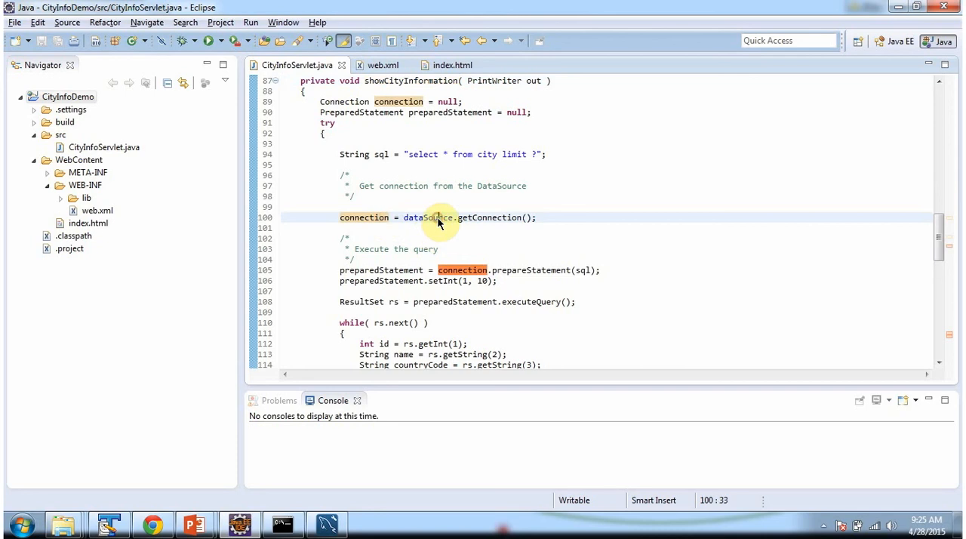
# Step: Scroll through showCityInformation's ten-row query and select the loop printing each city's values
pyautogui.scroll(-3)
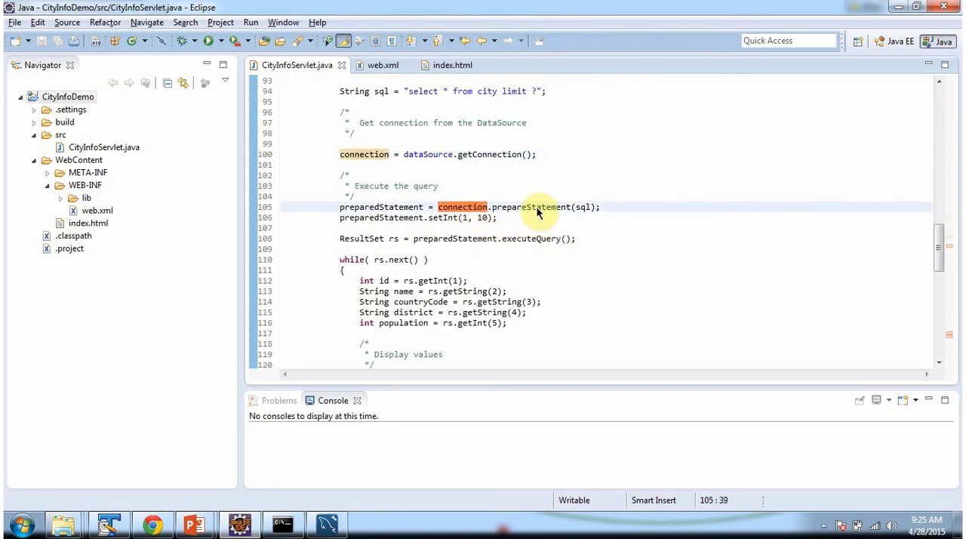
pyautogui.moveTo(581, 212)
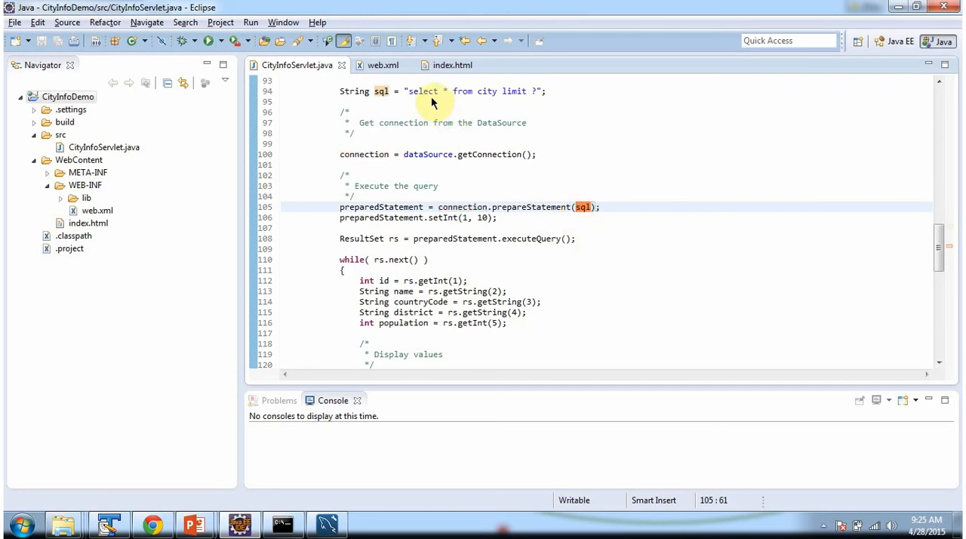
pyautogui.moveTo(516, 105)
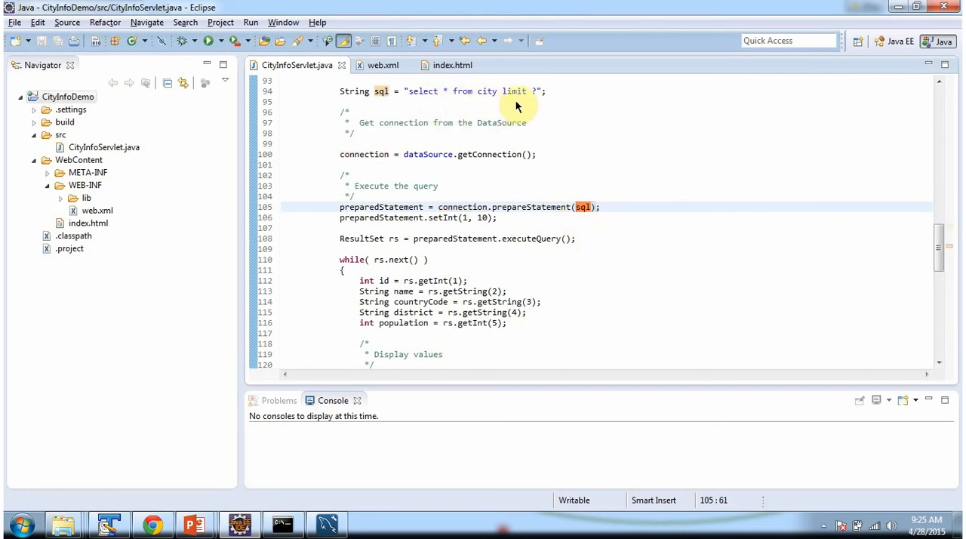
pyautogui.moveTo(480, 223)
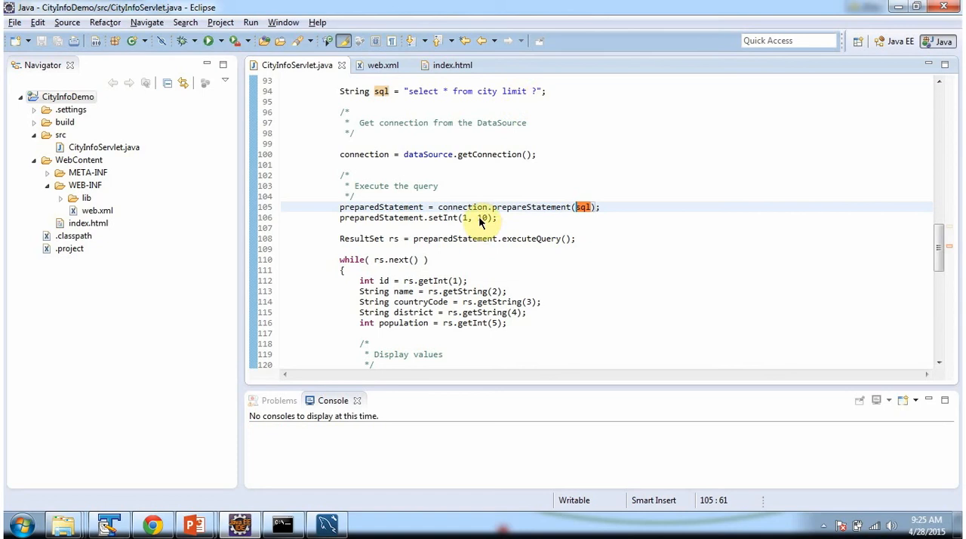
pyautogui.moveTo(477, 220)
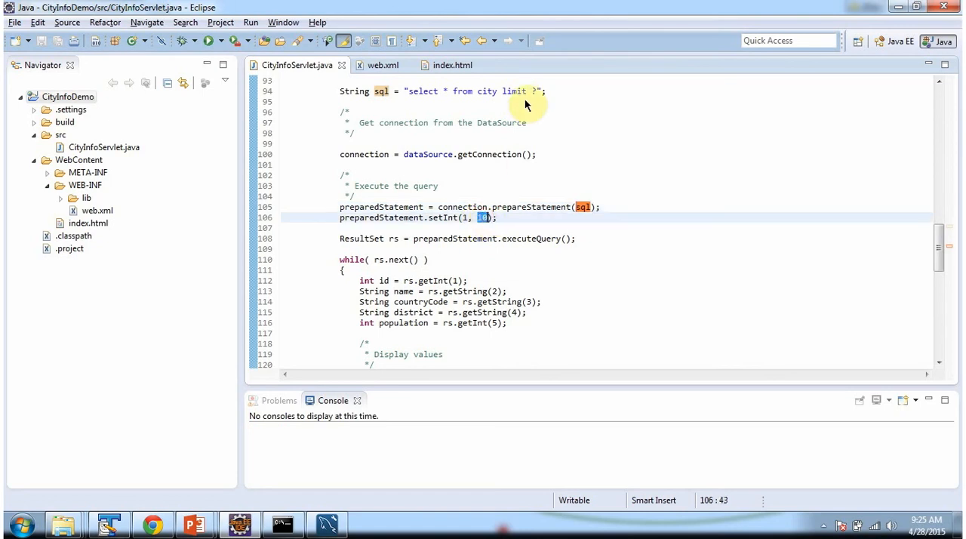
pyautogui.moveTo(450, 245)
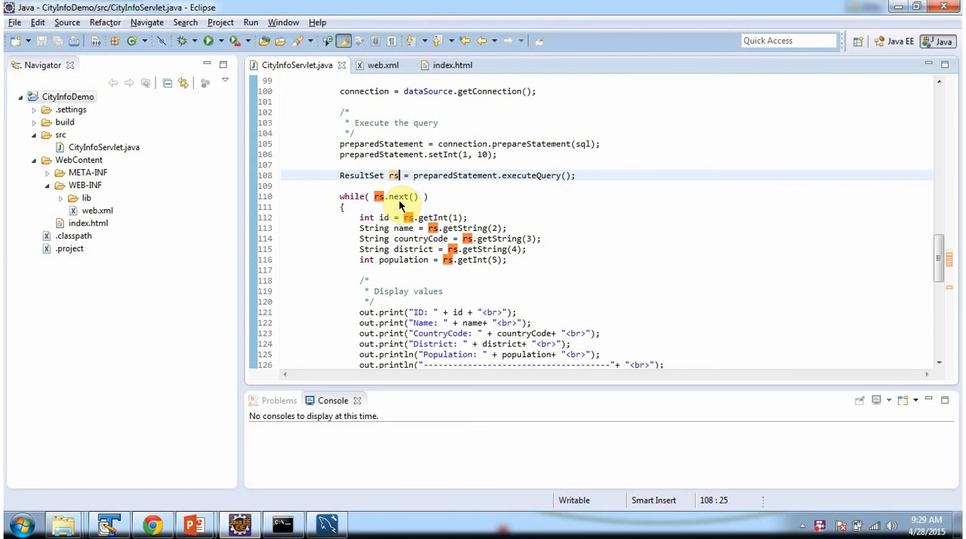
pyautogui.scroll(-3)
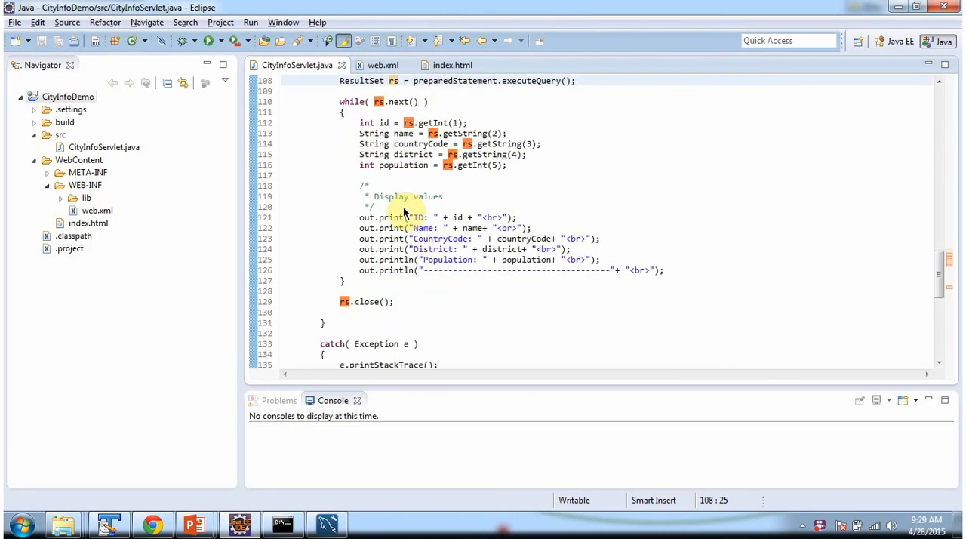
pyautogui.moveTo(370, 175); pyautogui.dragTo(571, 249)
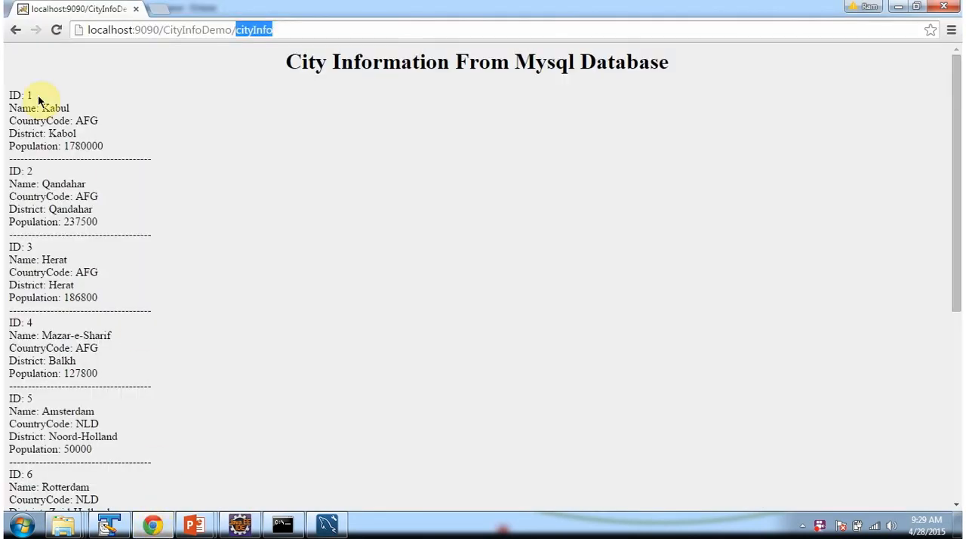
# Step: Return to CityInfoServlet.java and bring its finally block closing the statement and connection into view
pyautogui.click(238, 523)
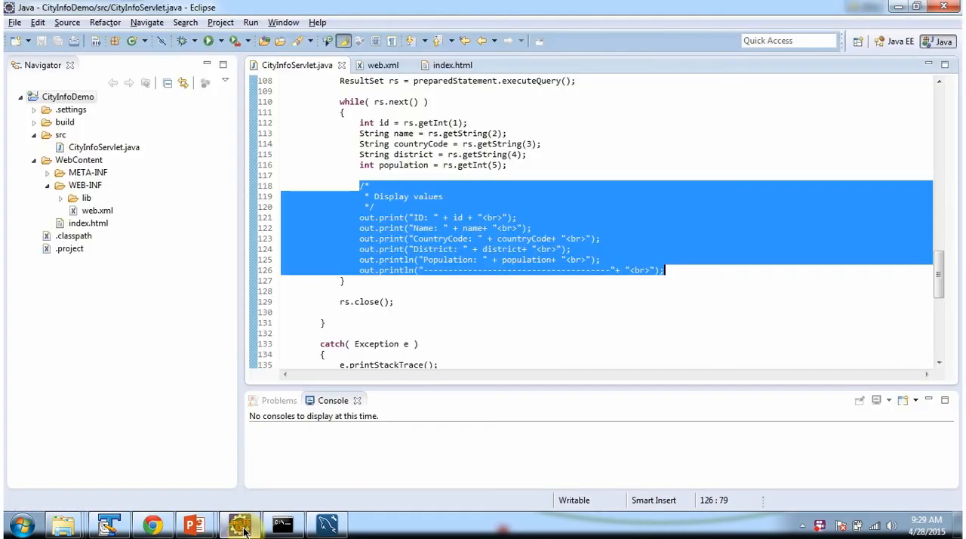
pyautogui.scroll(-3)
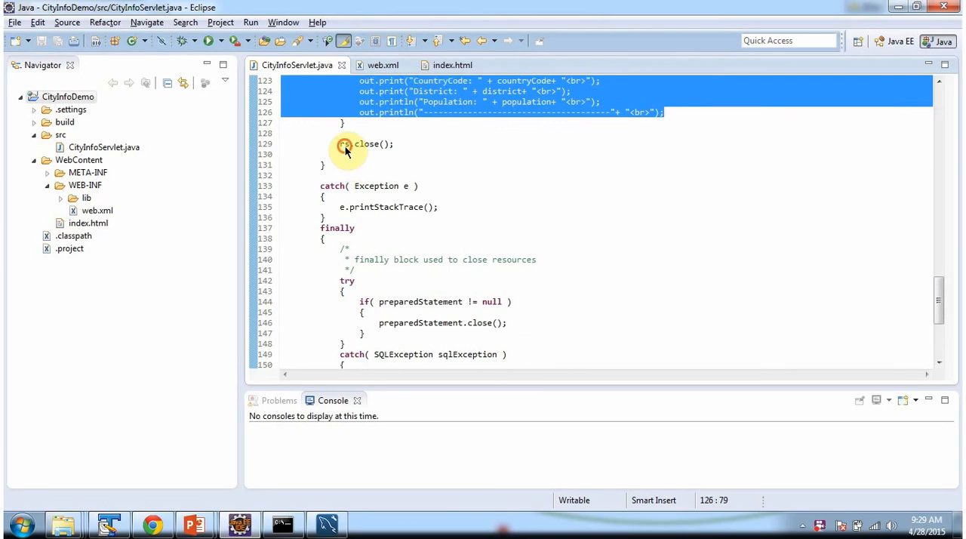
pyautogui.scroll(-3)
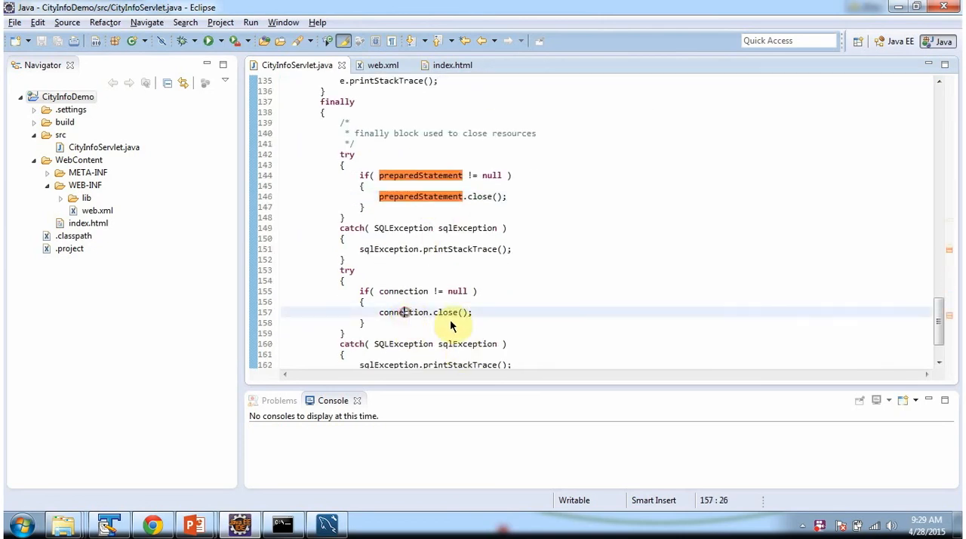
pyautogui.scroll(-3)
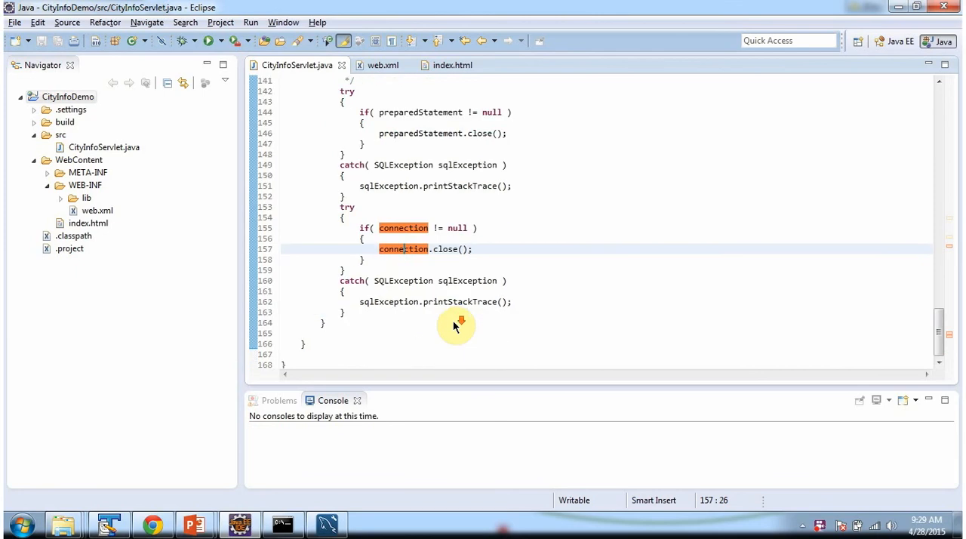